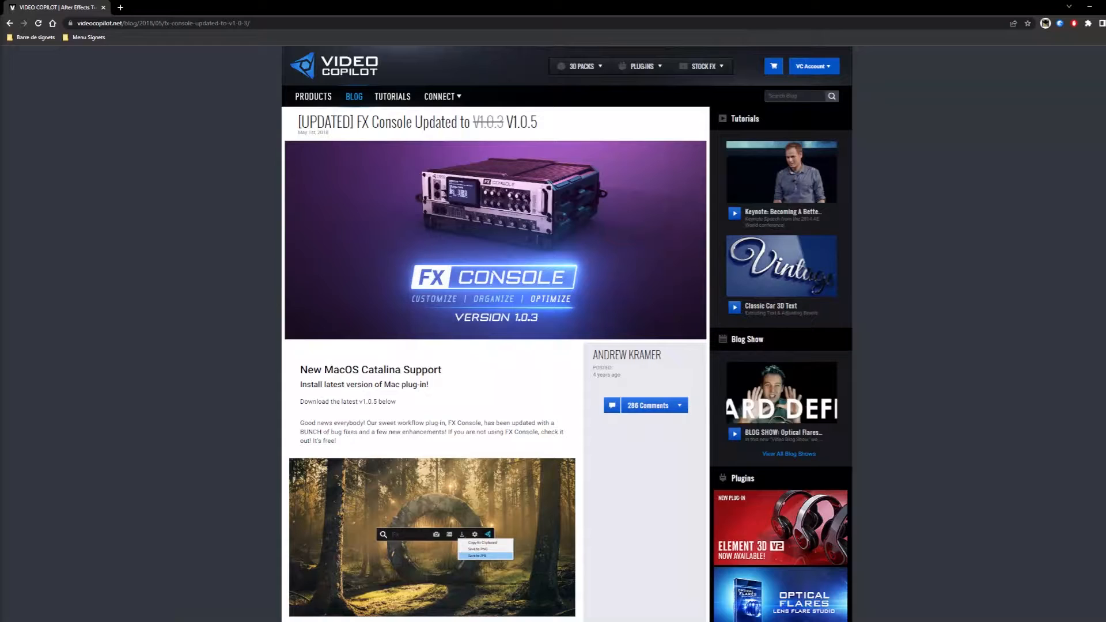
mouse_move(499, 339)
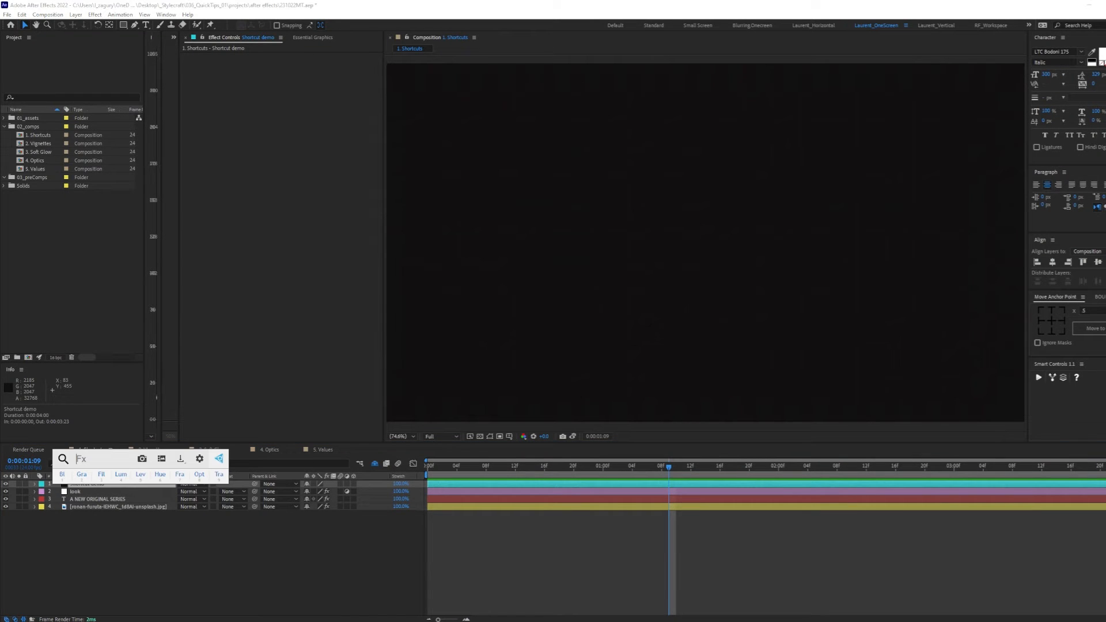
mouse_move(146, 469)
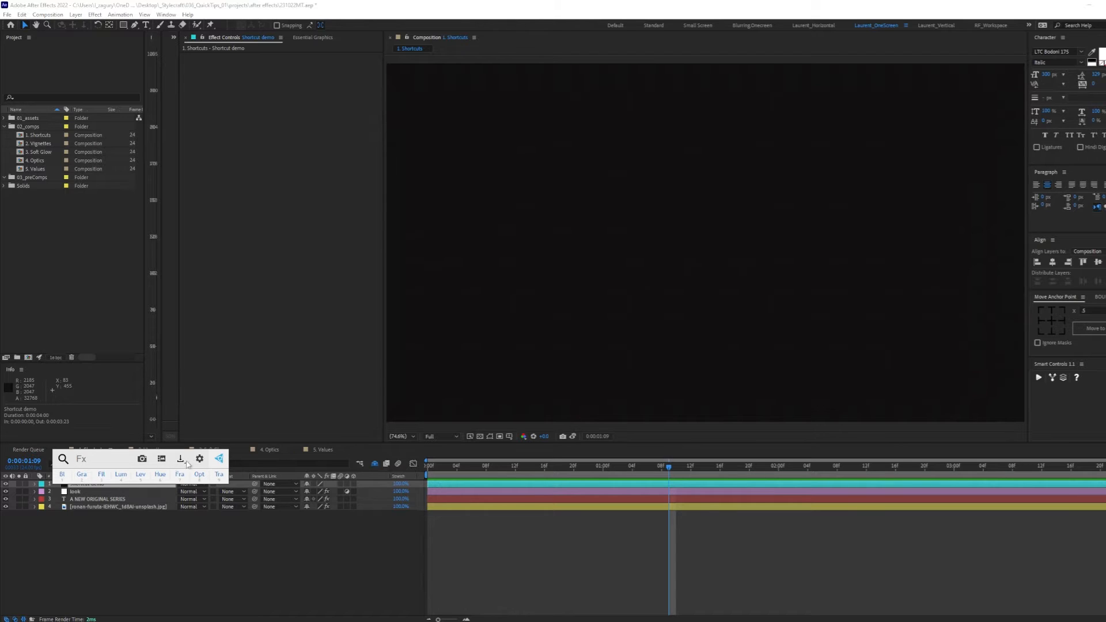
Review the FX Console shortcut entries for Hue/Saturation, Gradient Ramp and Fill
left_click(199, 458)
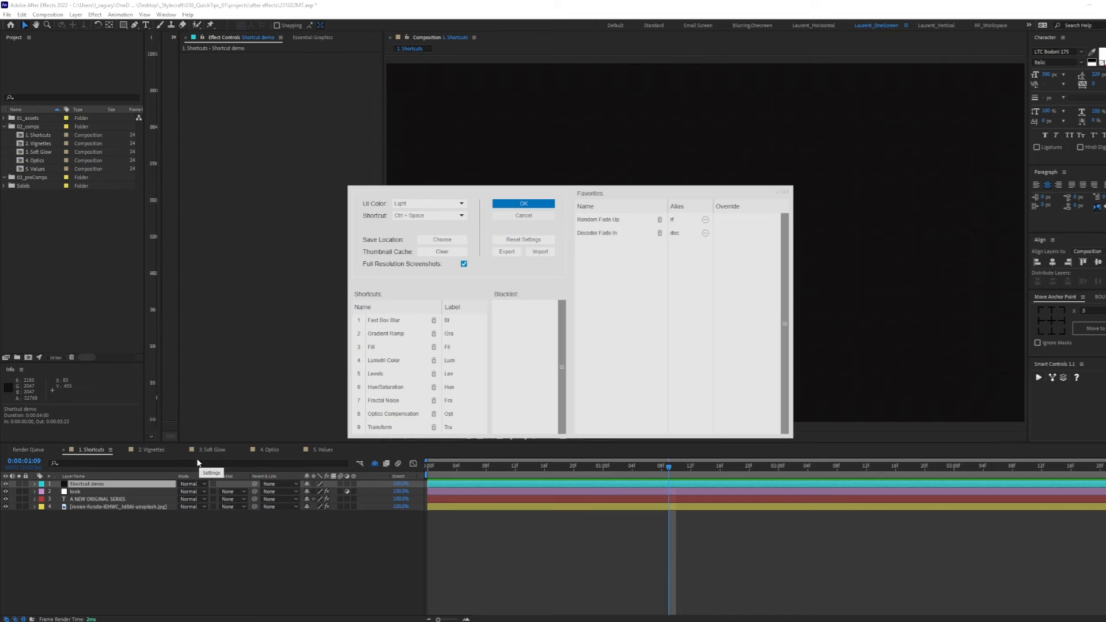
left_click(386, 387)
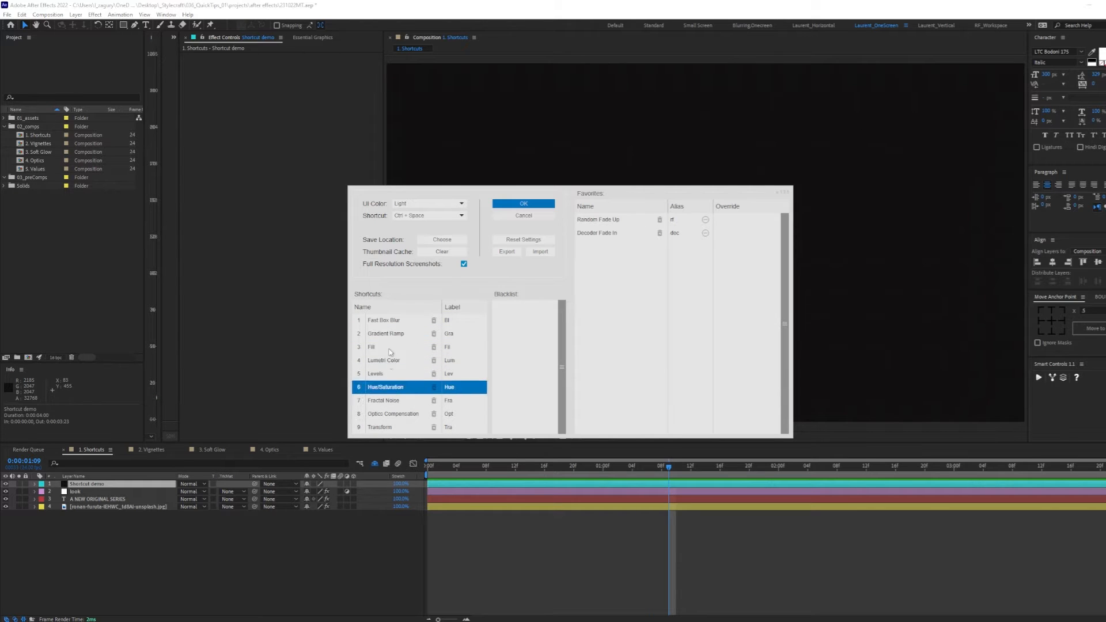
left_click(386, 333)
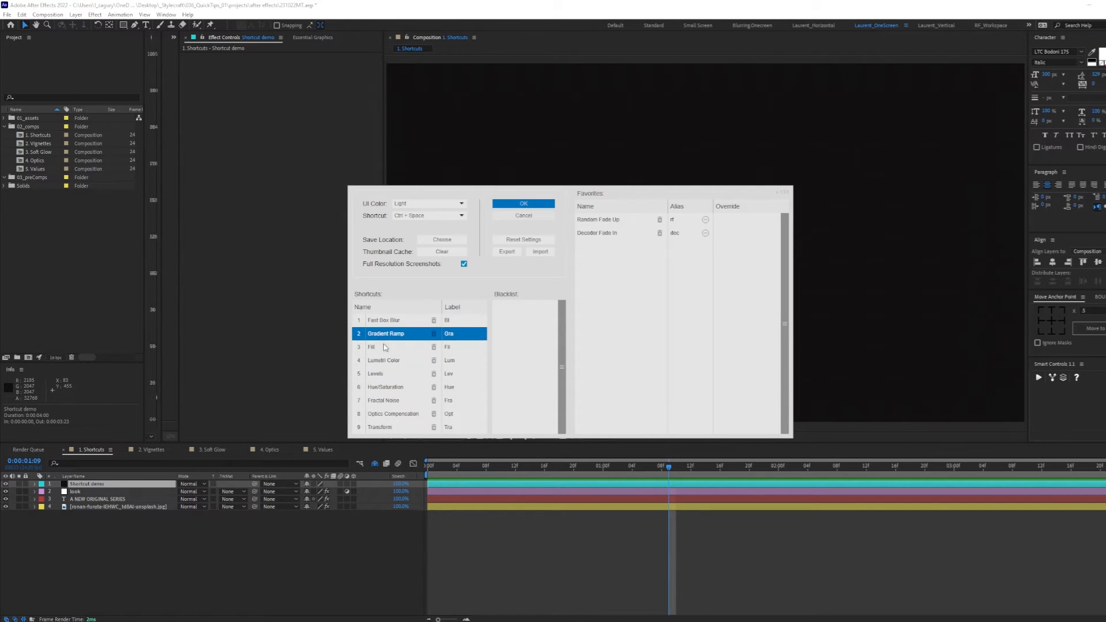
left_click(385, 347)
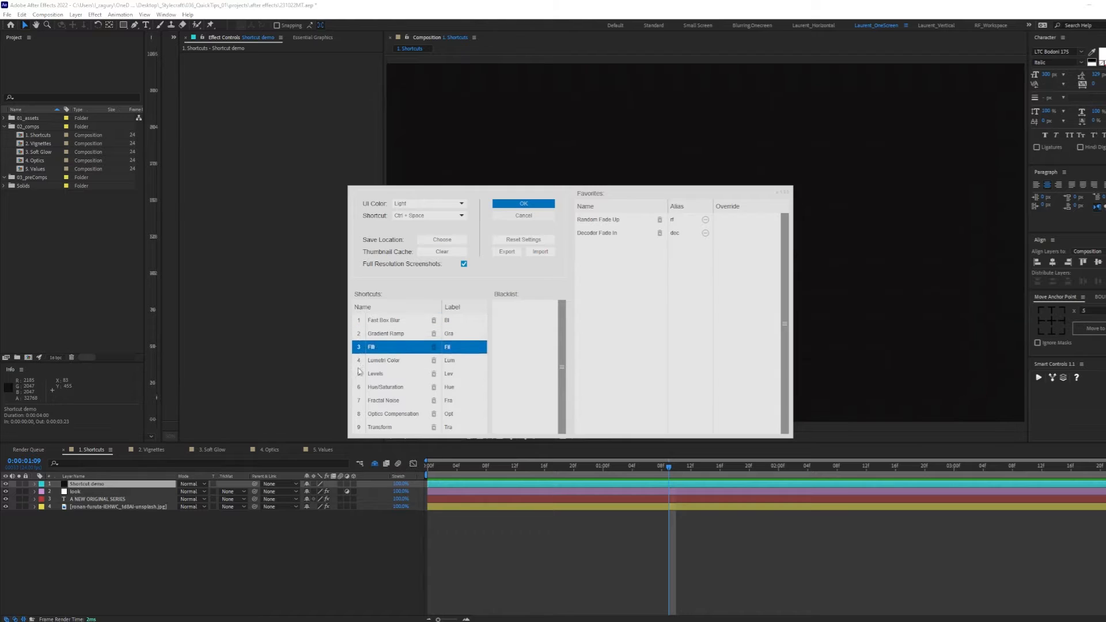
left_click(523, 203)
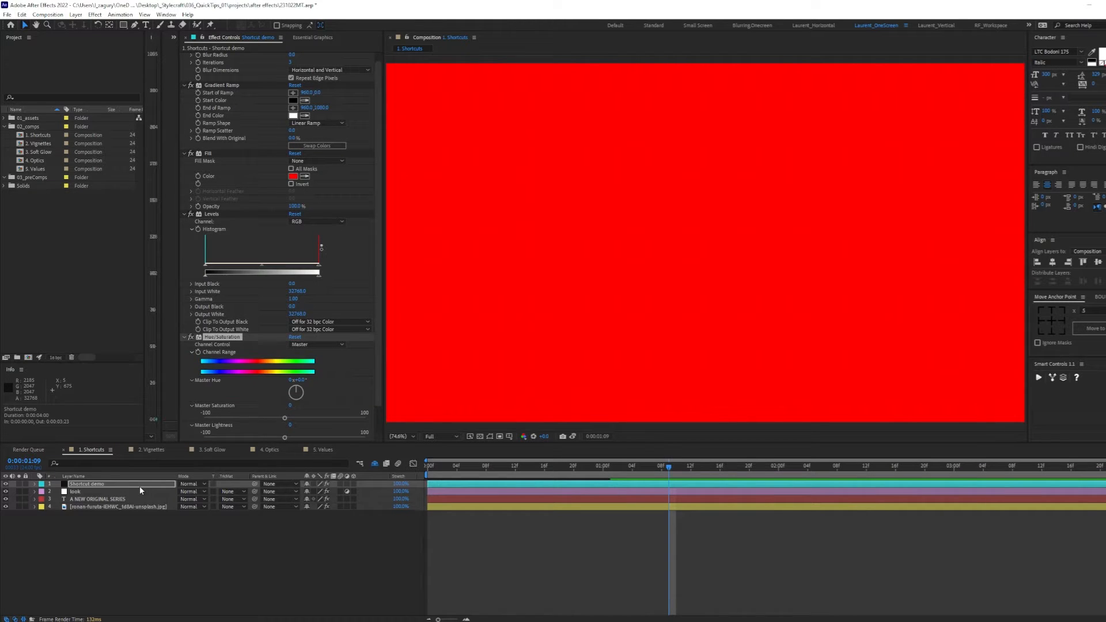
Select the look layer to view its Lumetri colour grade on the coastal shot
left_click(76, 491)
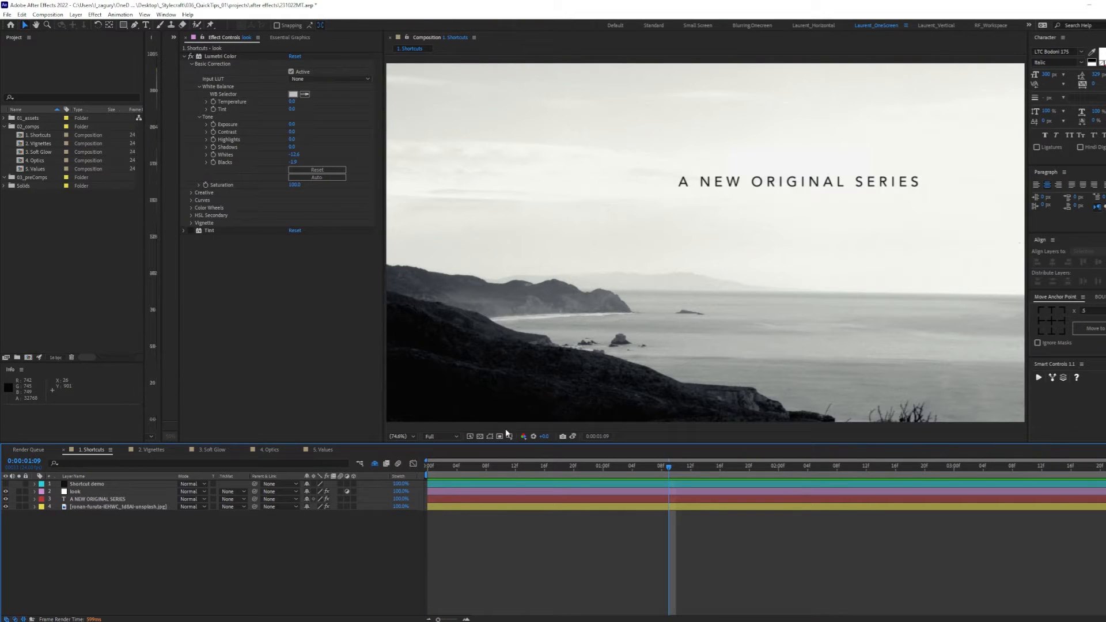
mouse_move(585, 271)
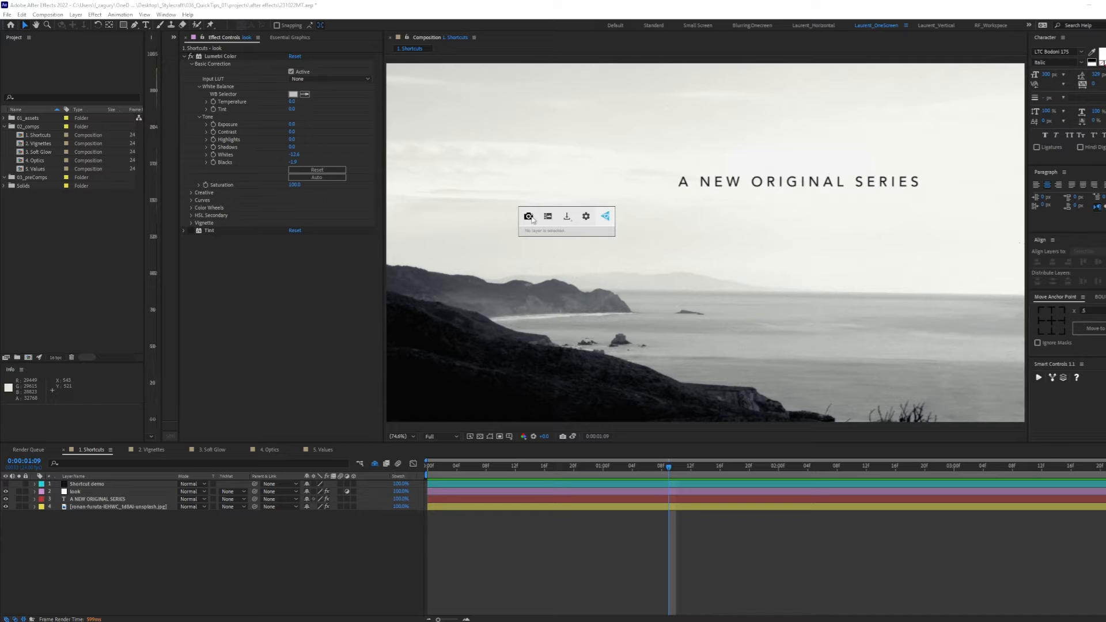
mouse_move(548, 215)
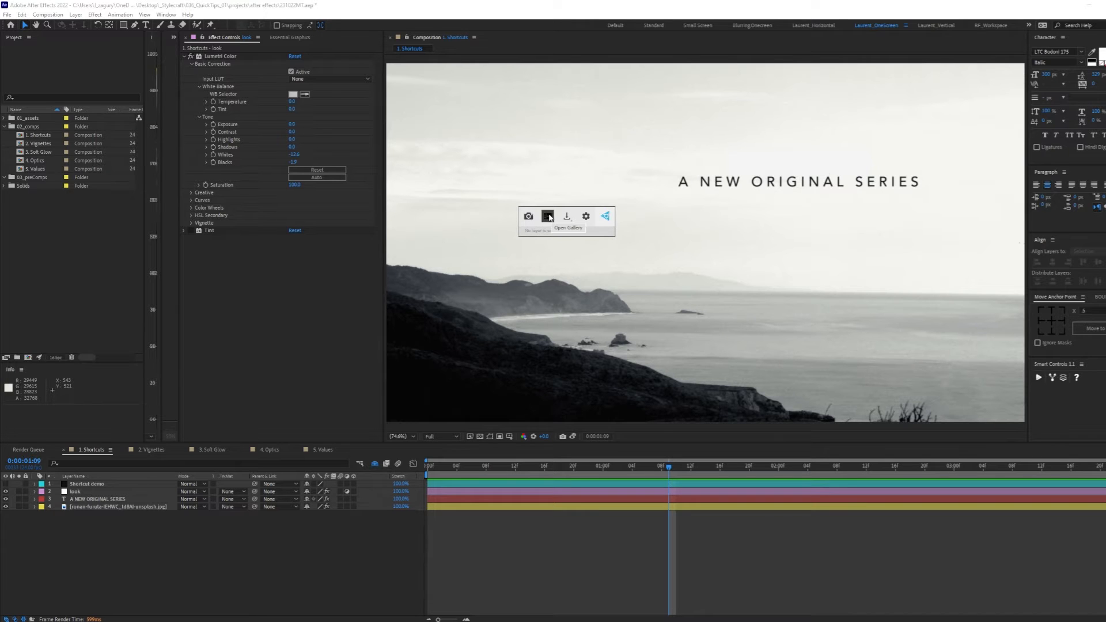
Show the gallery of saved frame captures from the FX Console toolbar
left_click(549, 215)
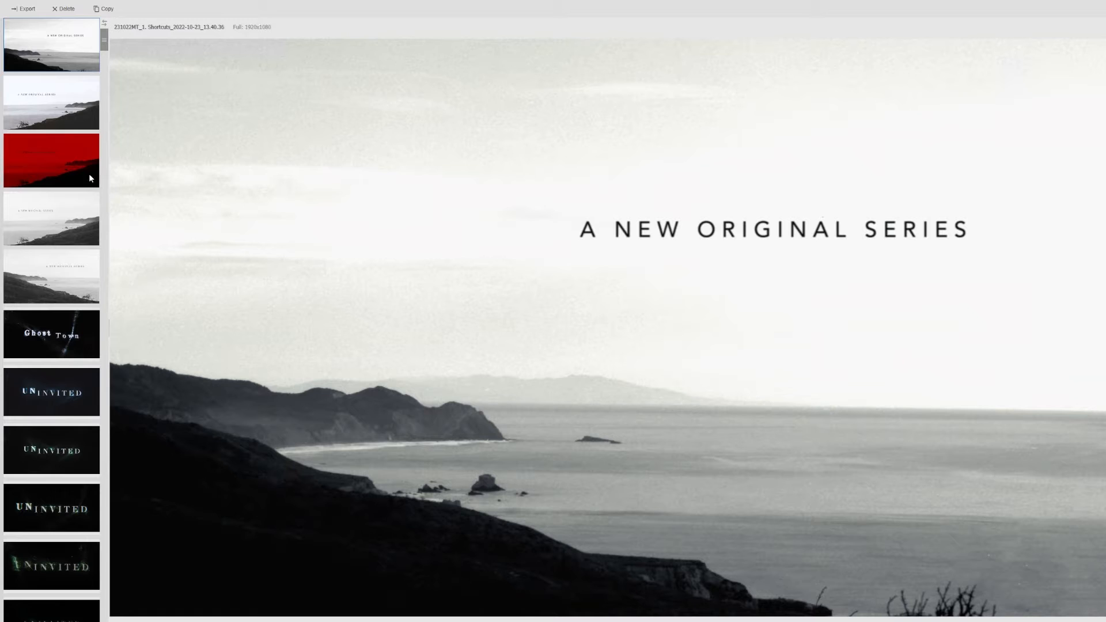
mouse_move(752, 194)
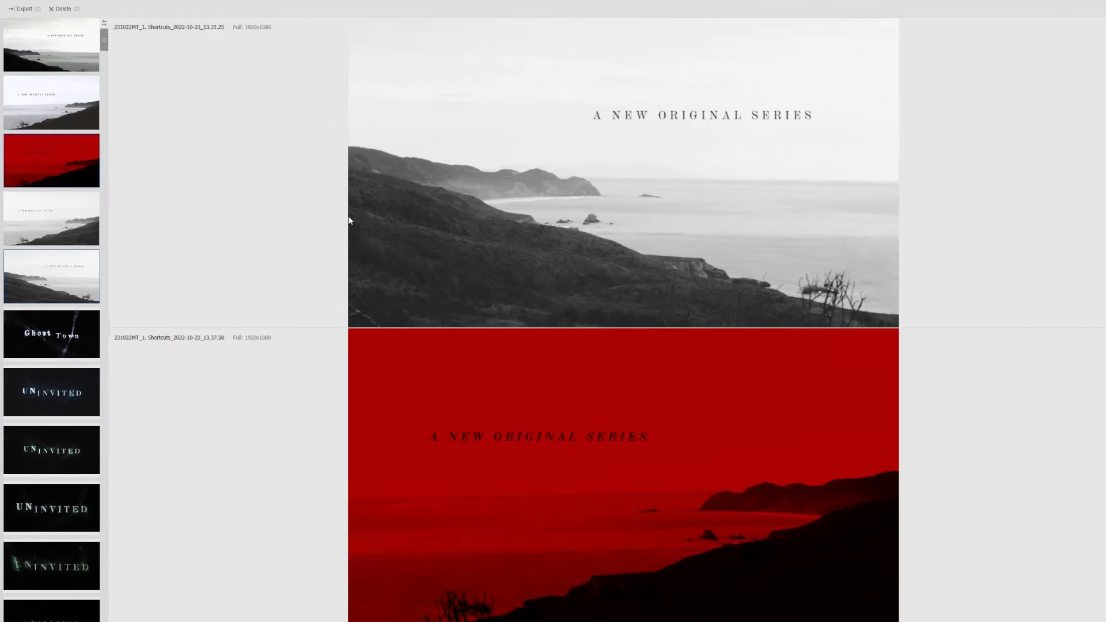
mouse_move(578, 445)
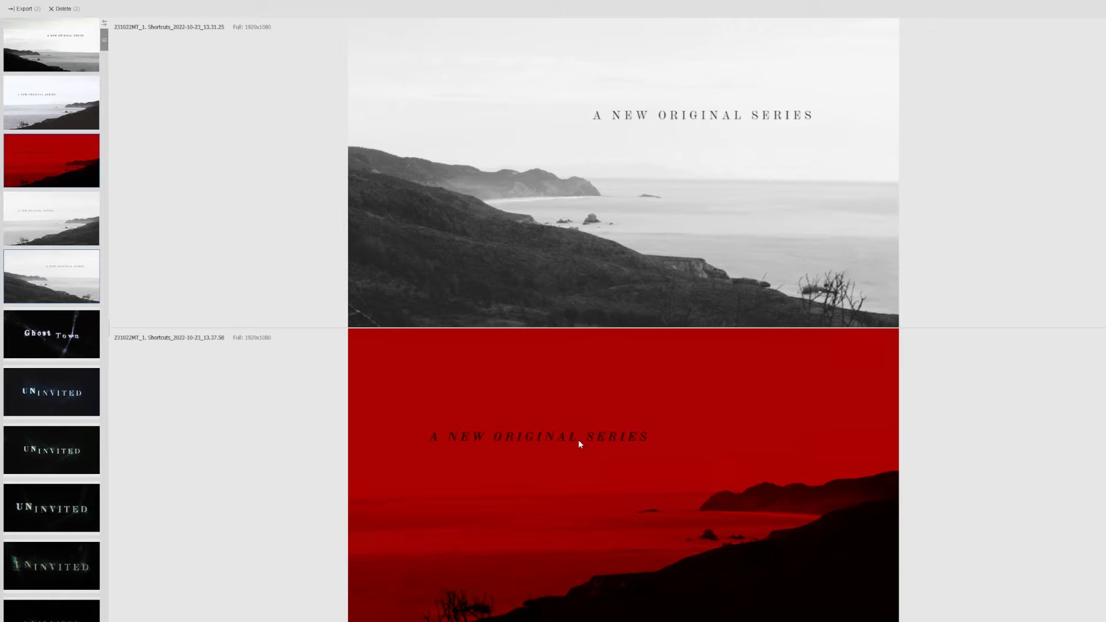
mouse_move(787, 251)
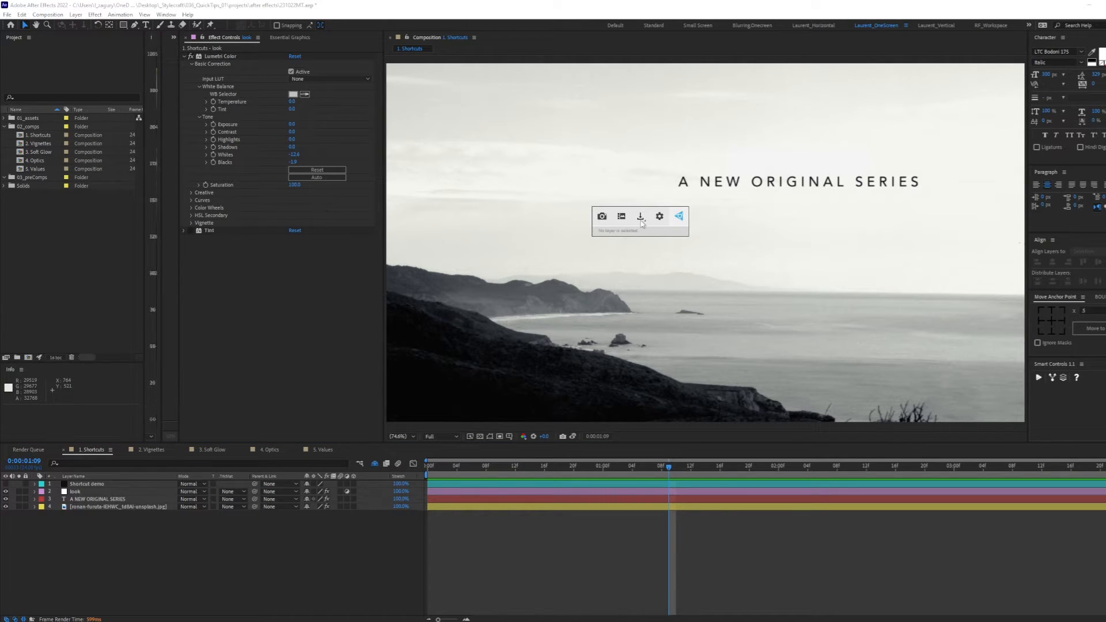
Choose an icon on the reopened FX Console toolbar over the coastal shot
left_click(677, 216)
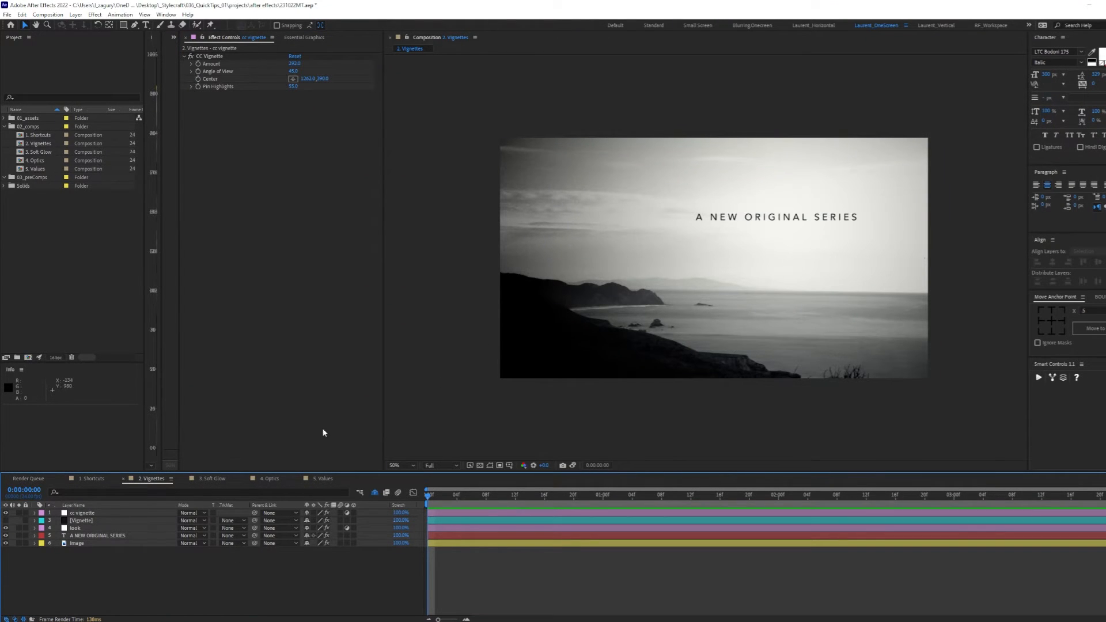
mouse_move(178, 387)
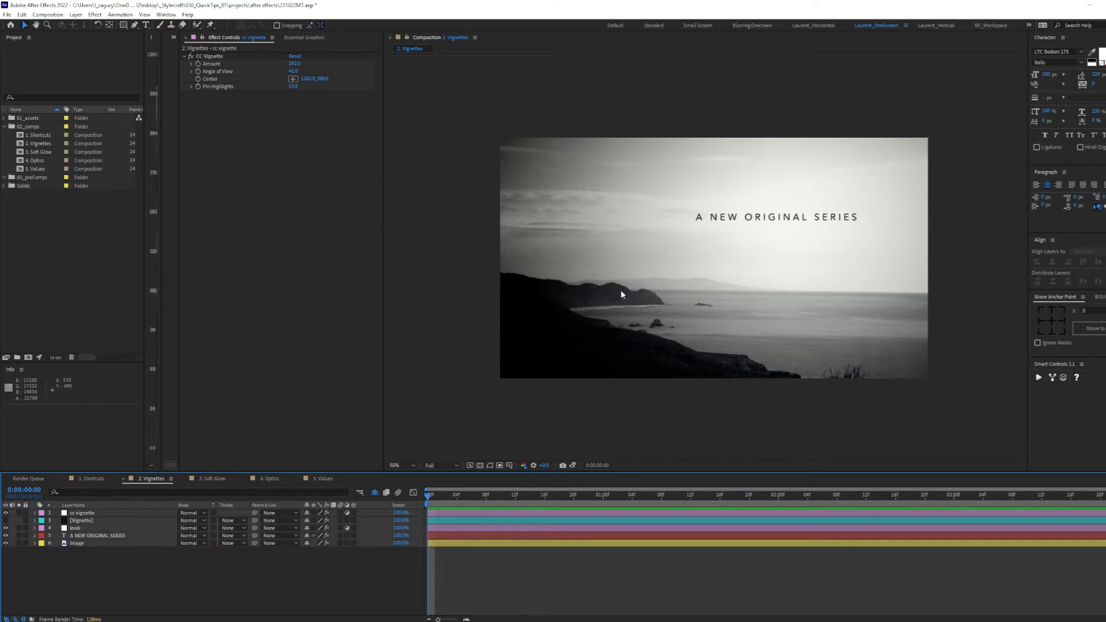
mouse_move(832, 356)
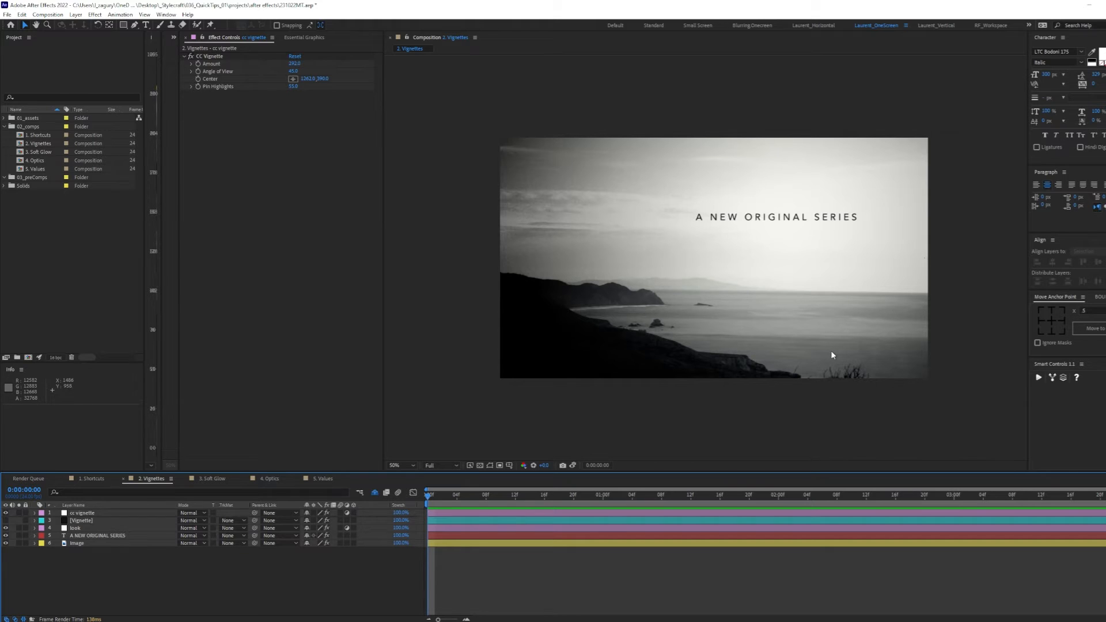
mouse_move(570, 224)
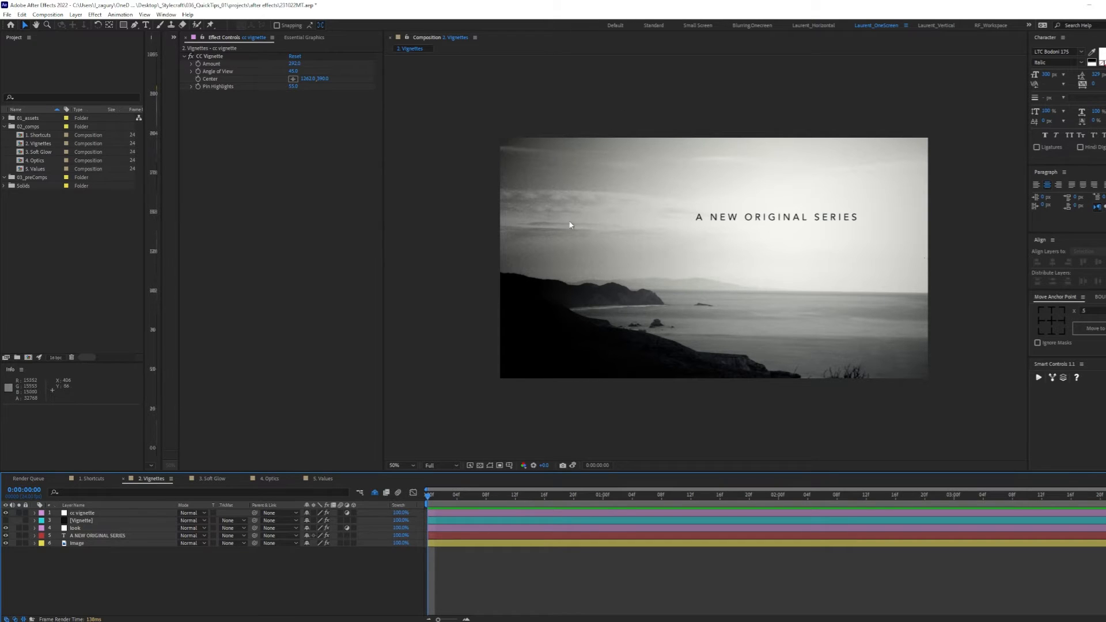
Select the Vignette solid layer to reveal its feathered inverted mask
left_click(82, 521)
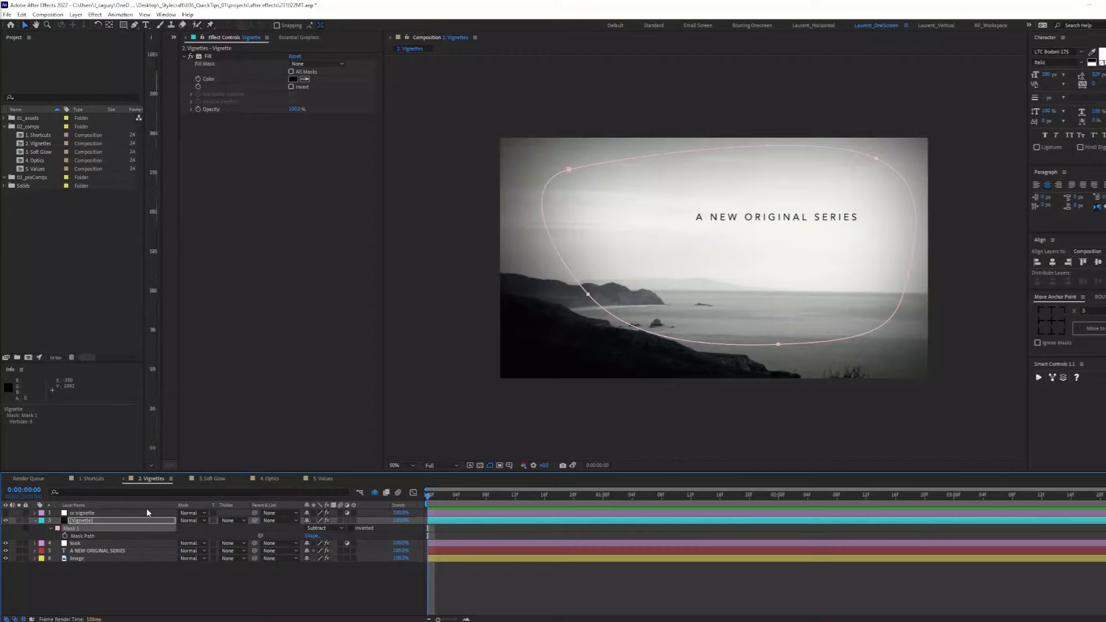
Select the vignette mask path and collapse the mask to expose the layer's opacity
left_click(83, 536)
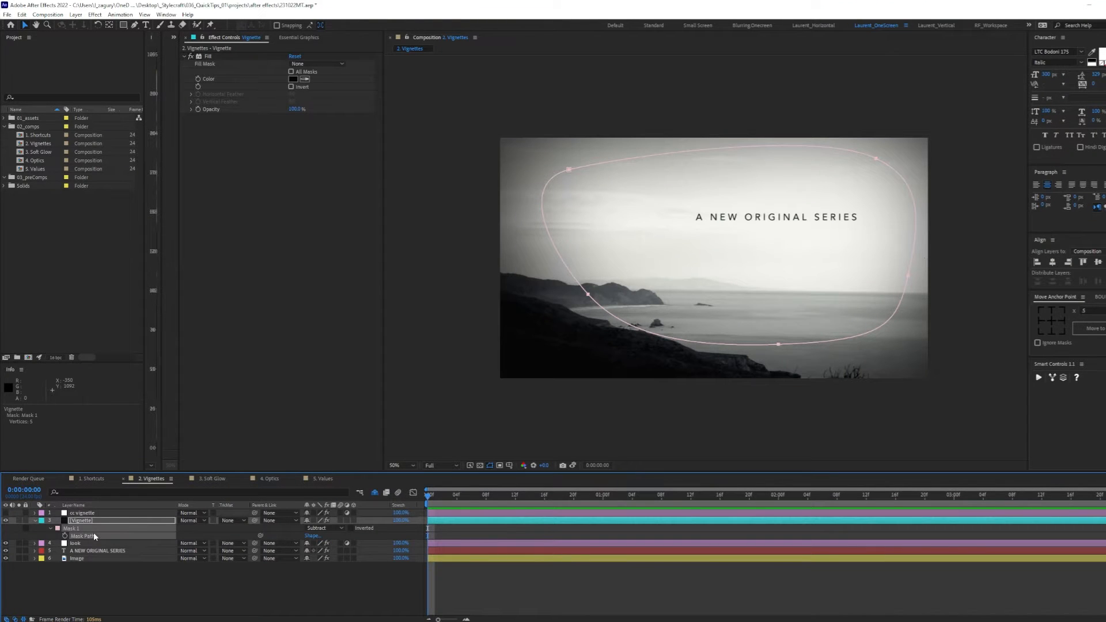
mouse_move(913, 145)
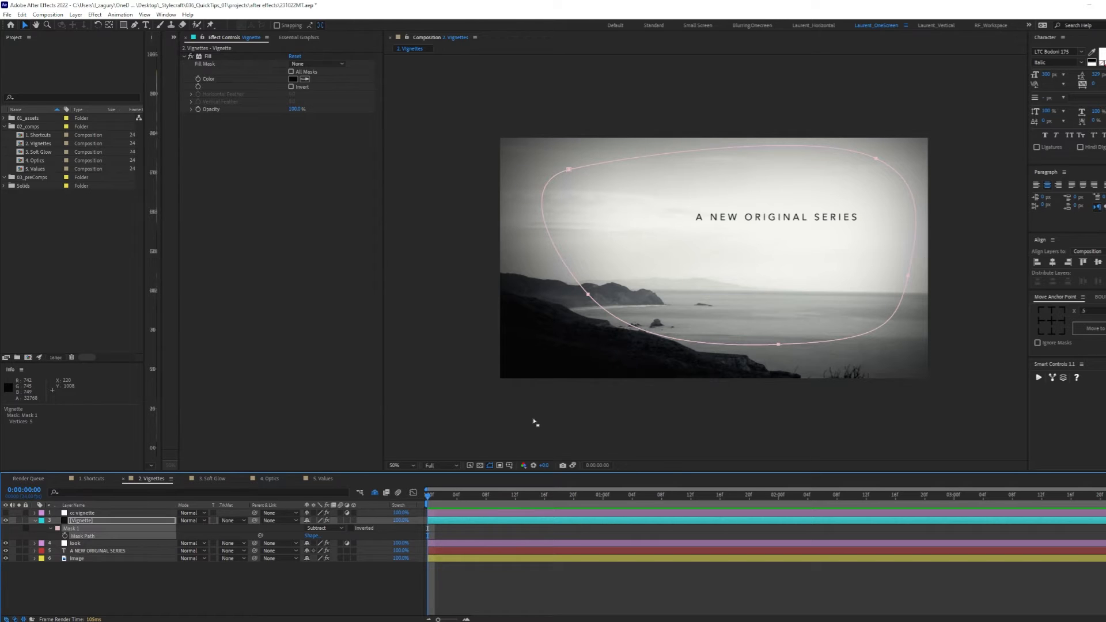
mouse_move(176, 566)
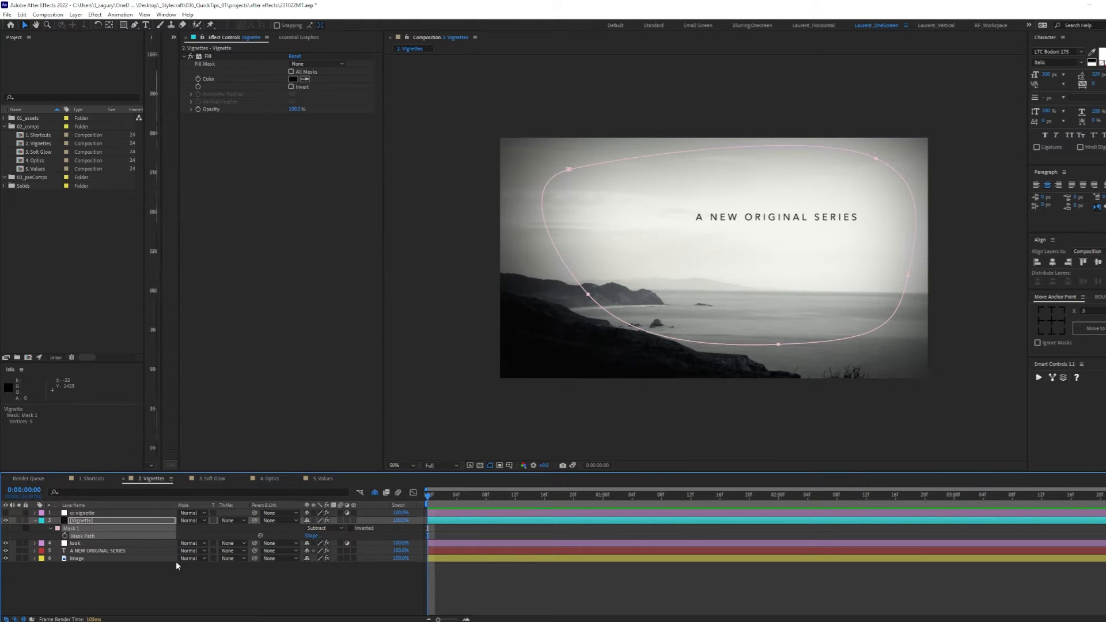
left_click(58, 529)
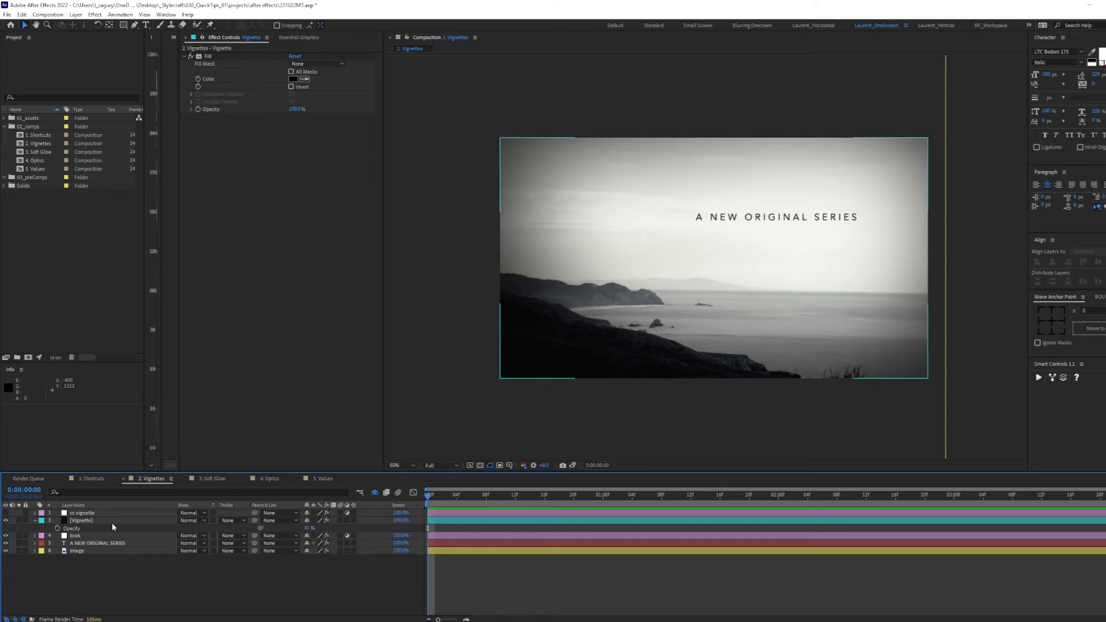
Shift the vignette Fill colour's hue to a slightly different near-black and confirm it
left_click(304, 78)
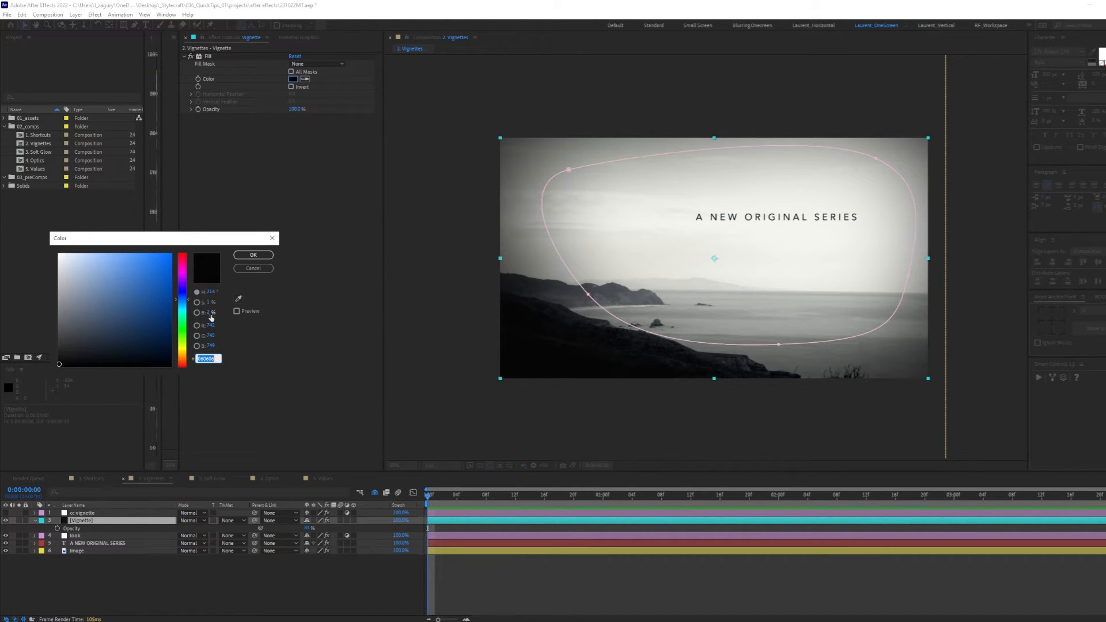
left_click(554, 342)
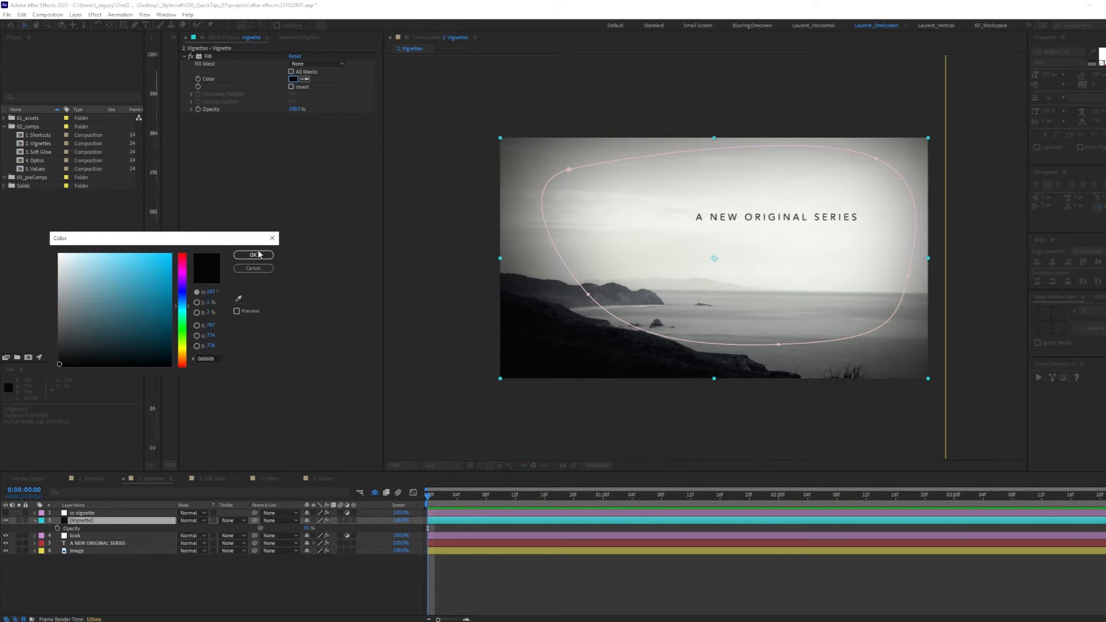
left_click(254, 255)
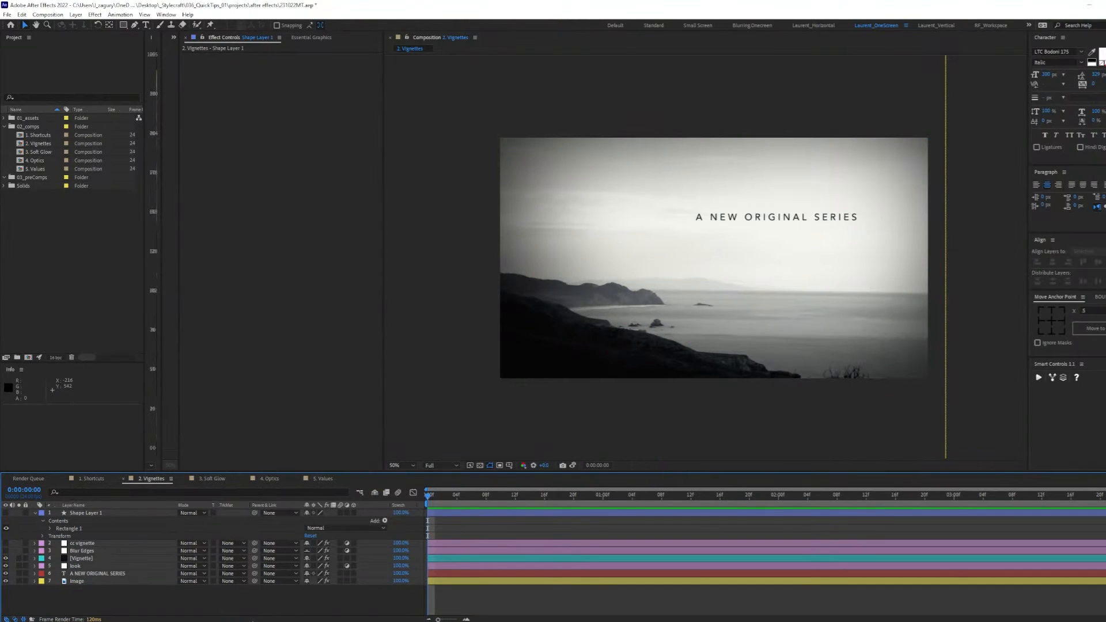
mouse_move(565, 159)
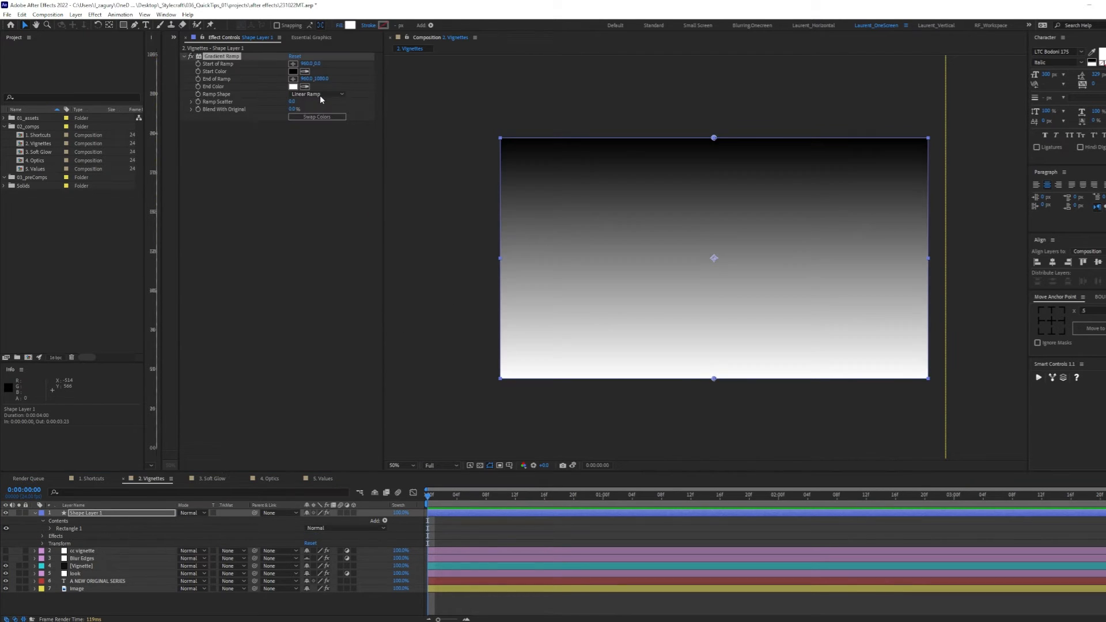
Set Gradient Ramp to Radial Ramp and position its start point in the frame centre
left_click(317, 94)
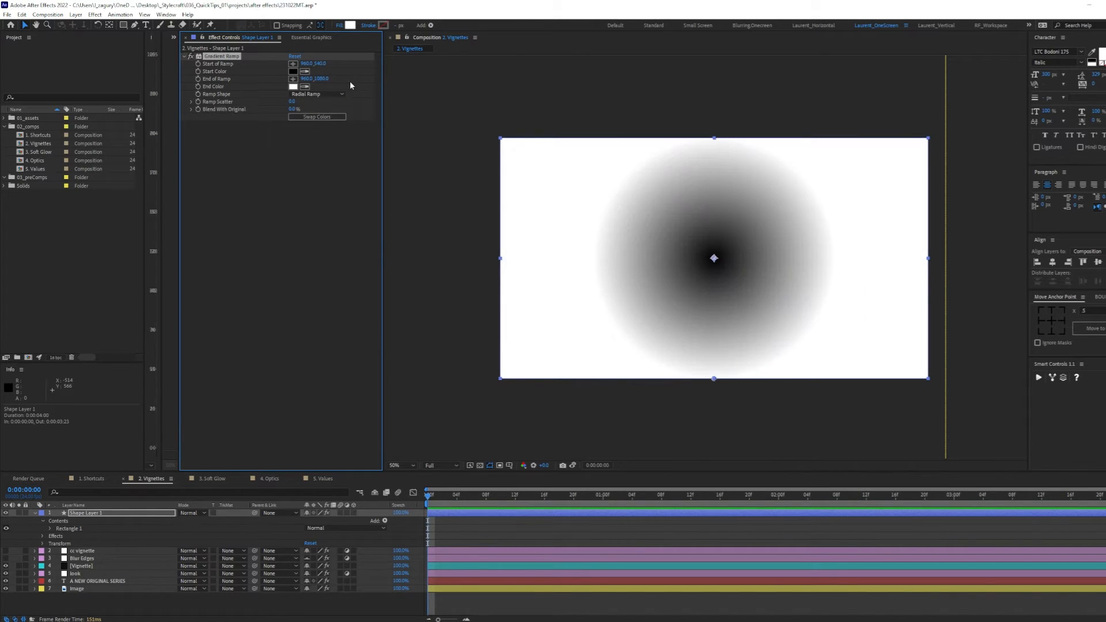
left_click(315, 78)
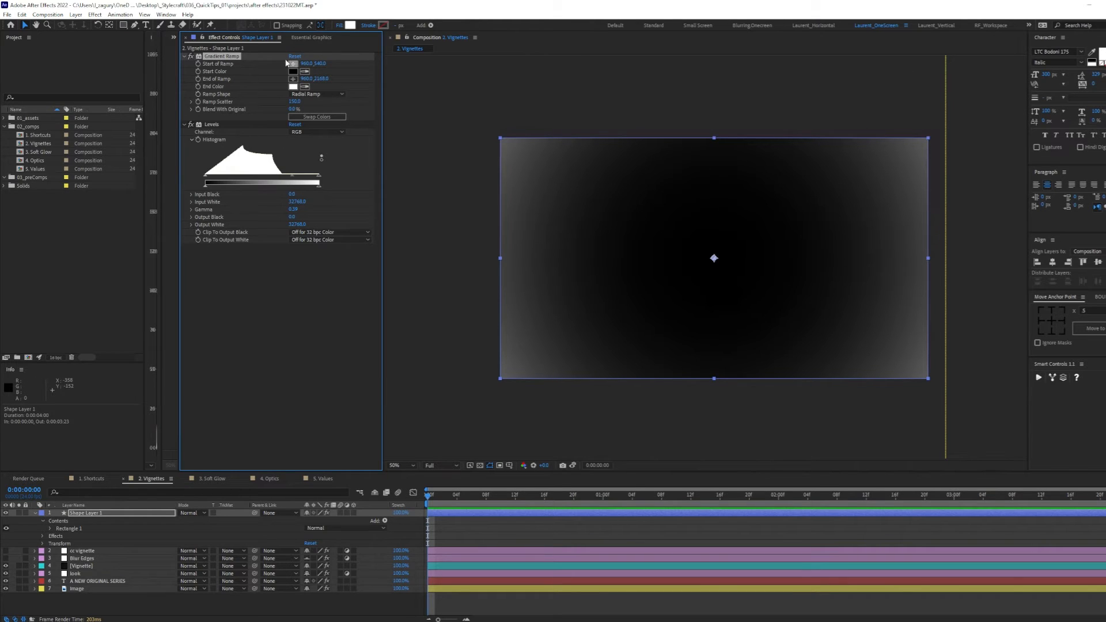
left_click_drag(714, 257, 818, 214)
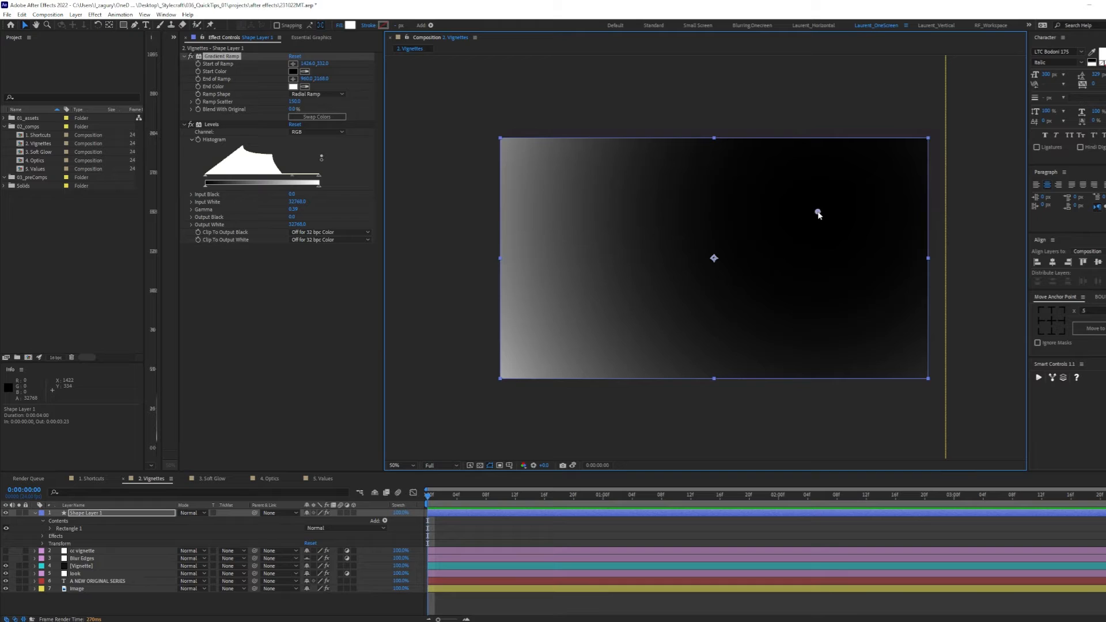
left_click_drag(818, 215, 781, 221)
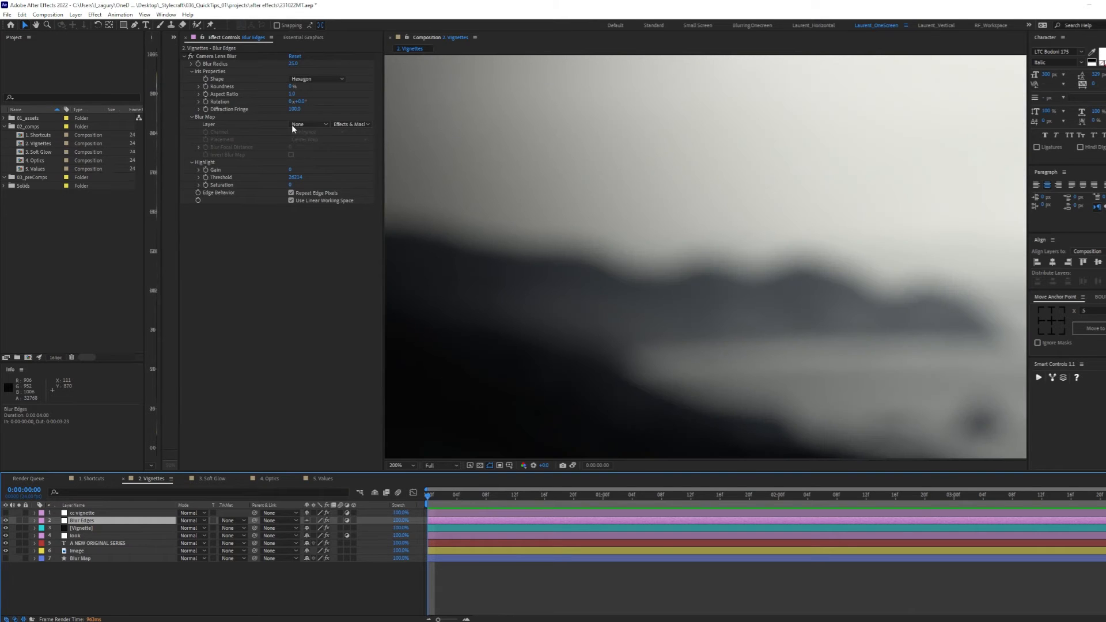
Set Camera Lens Blur's map layer to Blur Map and its Blur Radius to 10
left_click(309, 124)
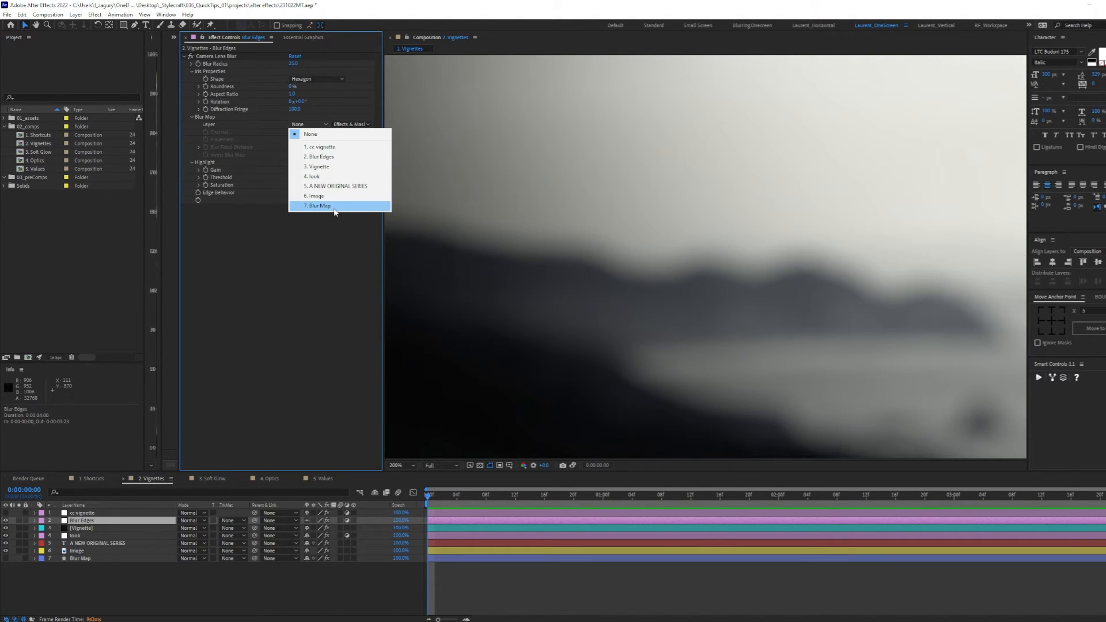
left_click(318, 205)
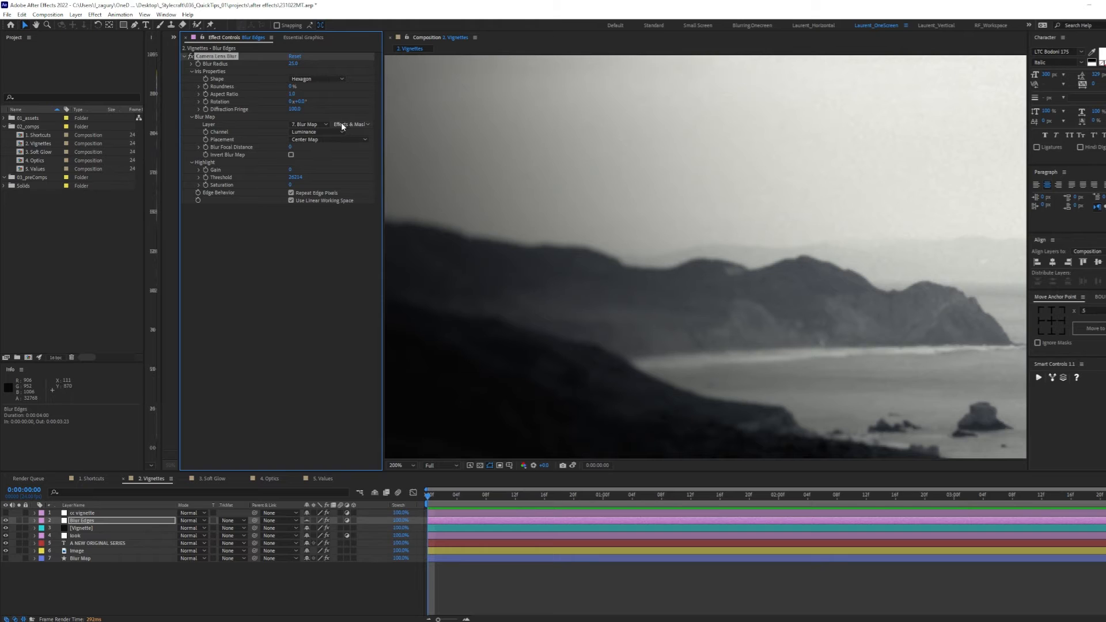
mouse_move(411, 135)
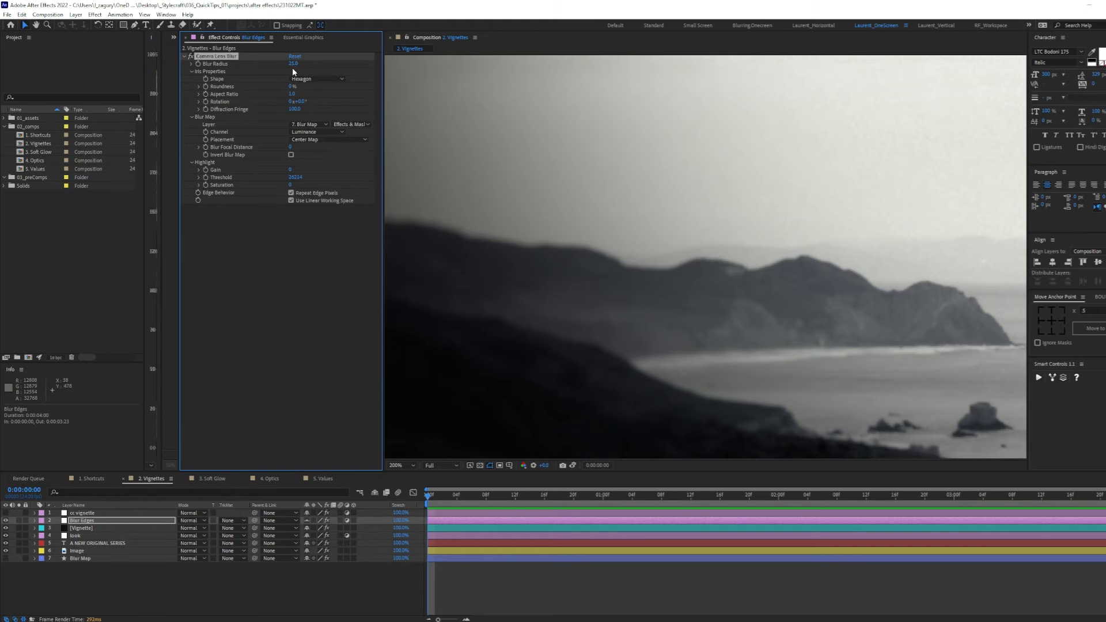
left_click(294, 63)
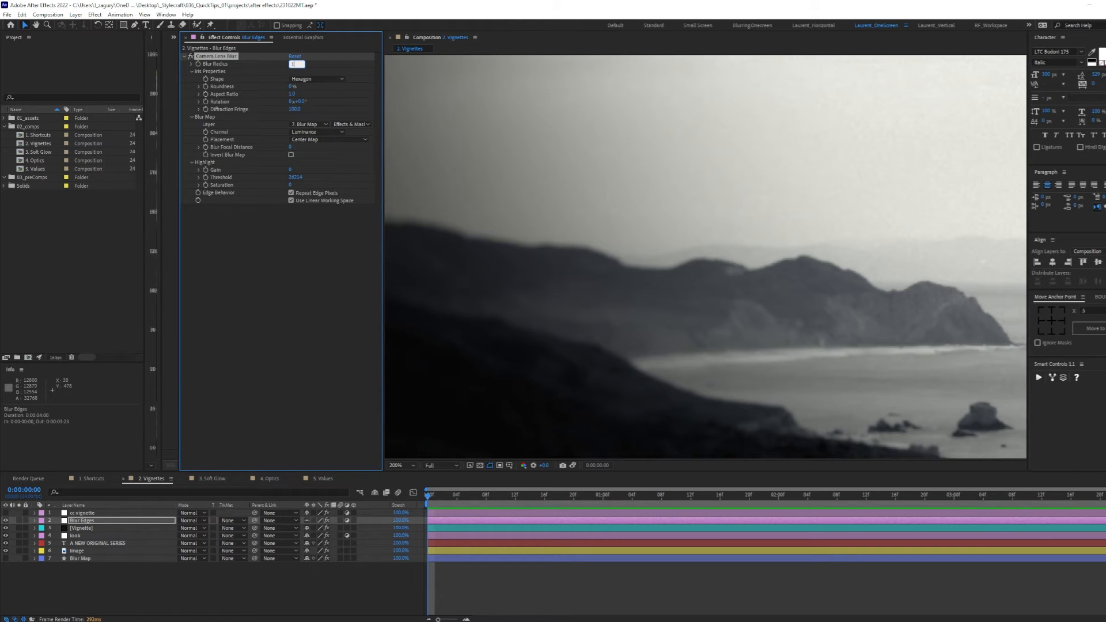
type("10.0")
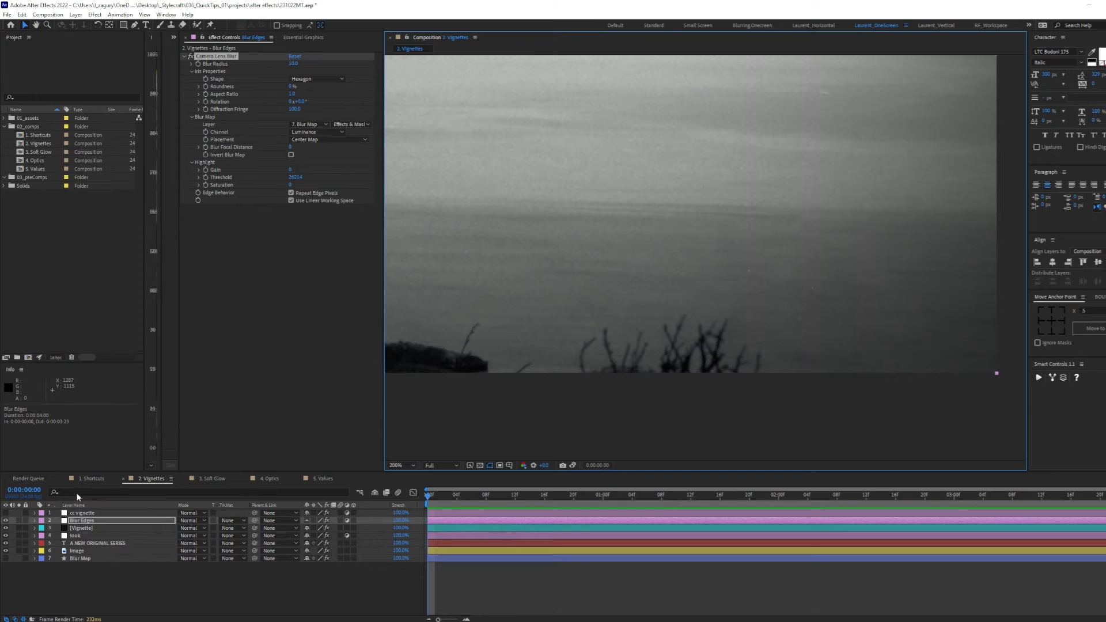
Switch to the Soft Glow comp and enable the blurred, screened Soft Glow layer
left_click(215, 478)
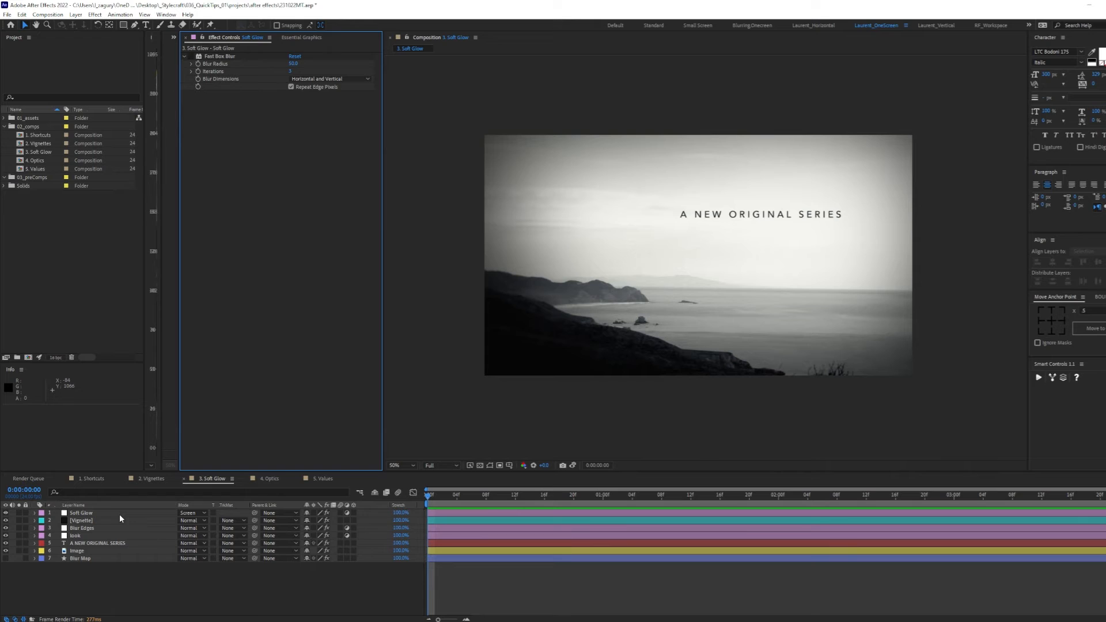
left_click(80, 513)
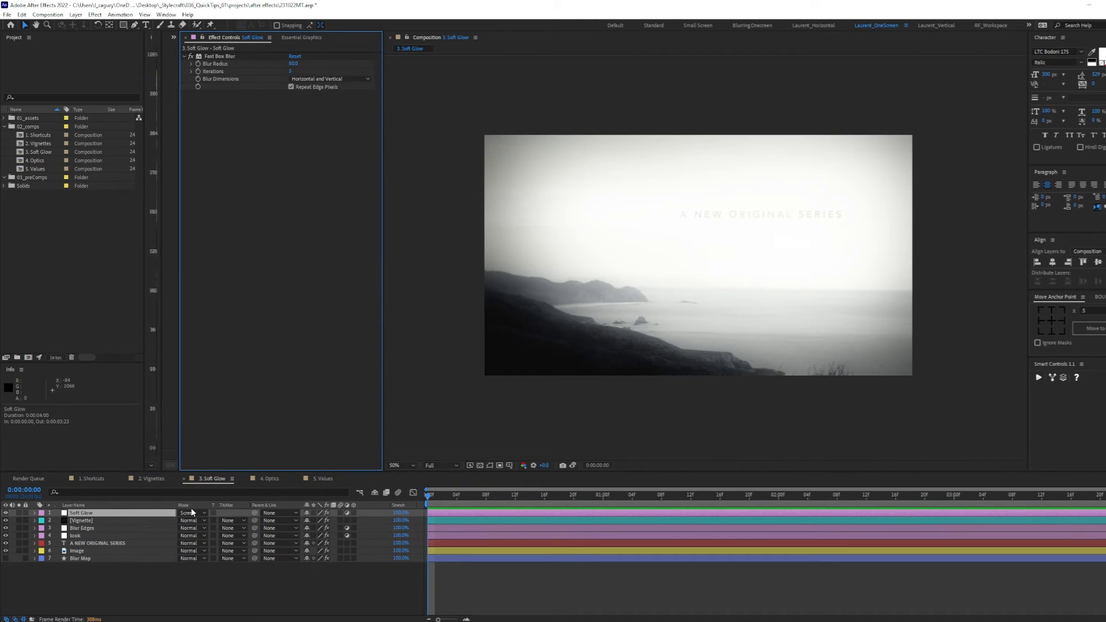
mouse_move(671, 104)
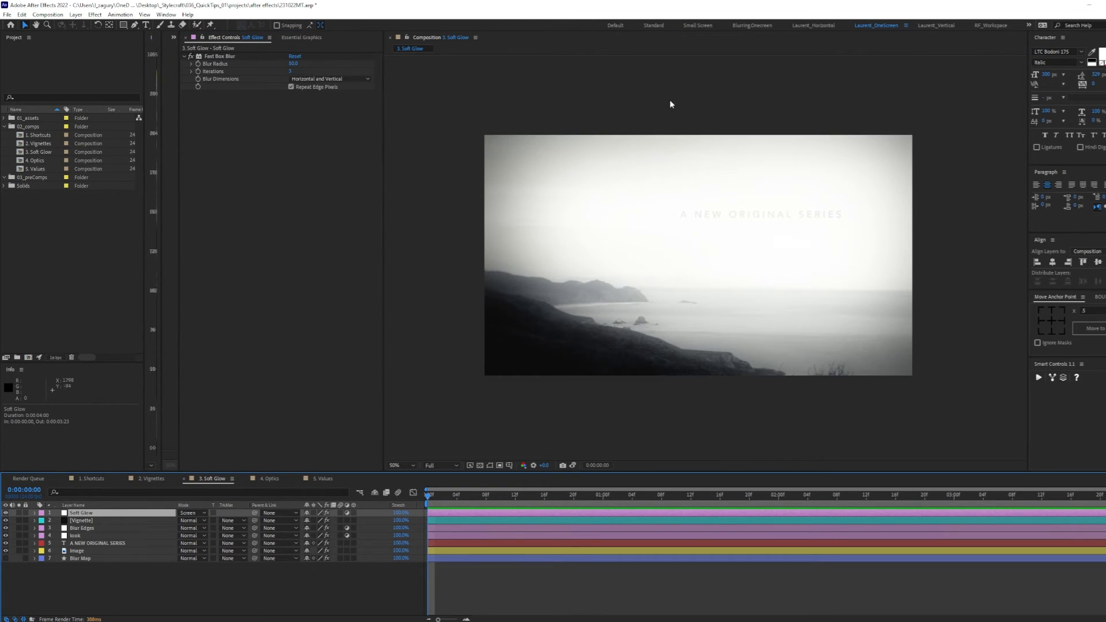
mouse_move(543, 375)
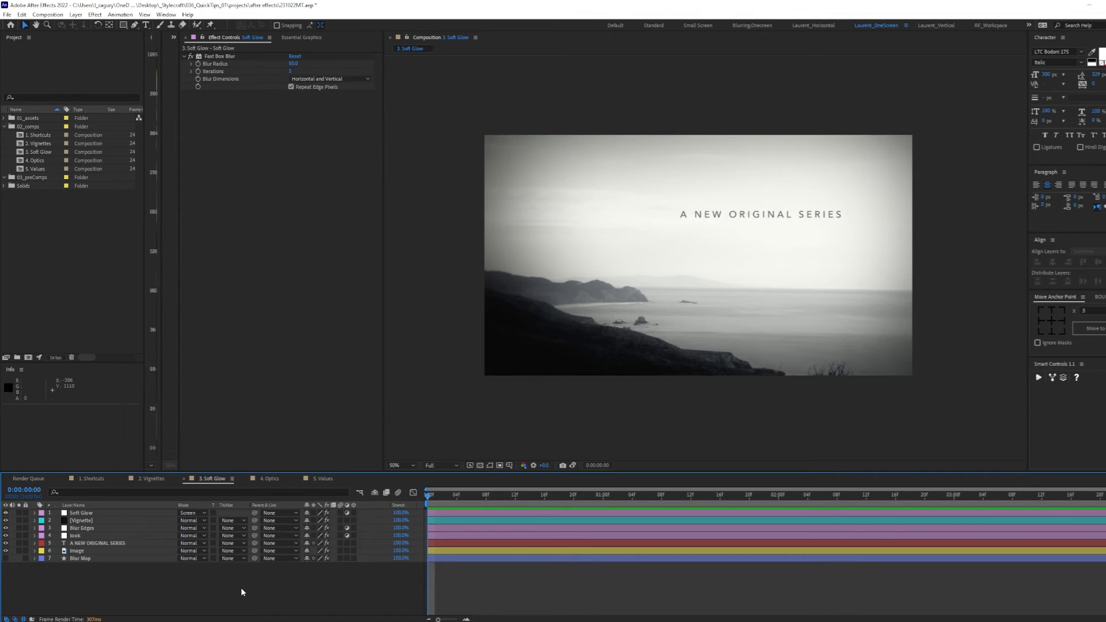
mouse_move(945, 168)
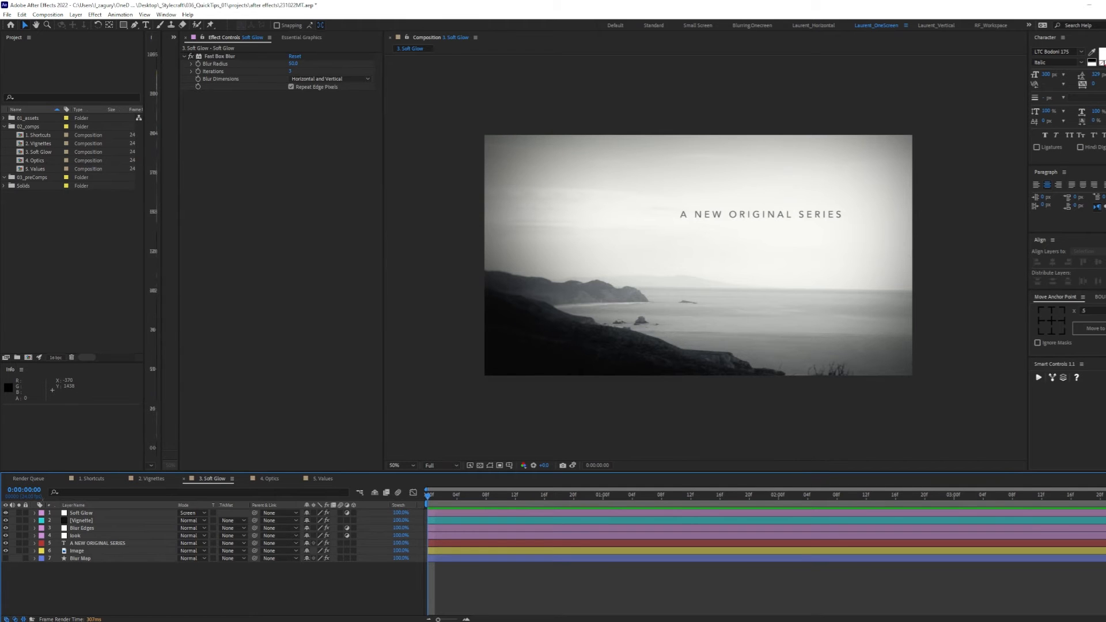
Add a Transform effect below Optics Compensation on the Optics layer
left_click(269, 479)
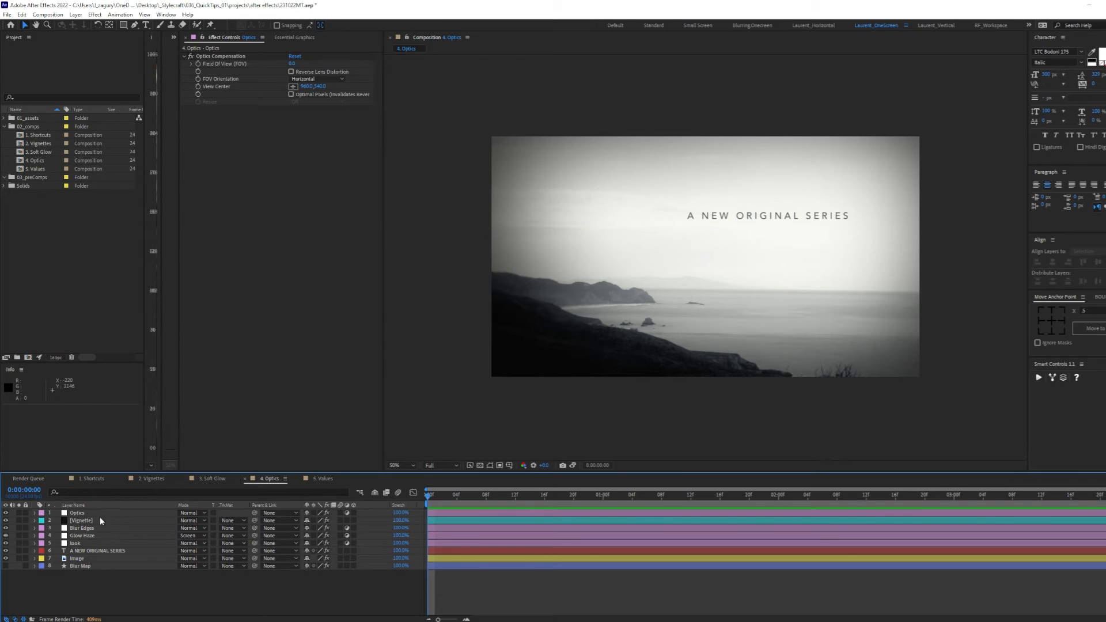
mouse_move(255, 65)
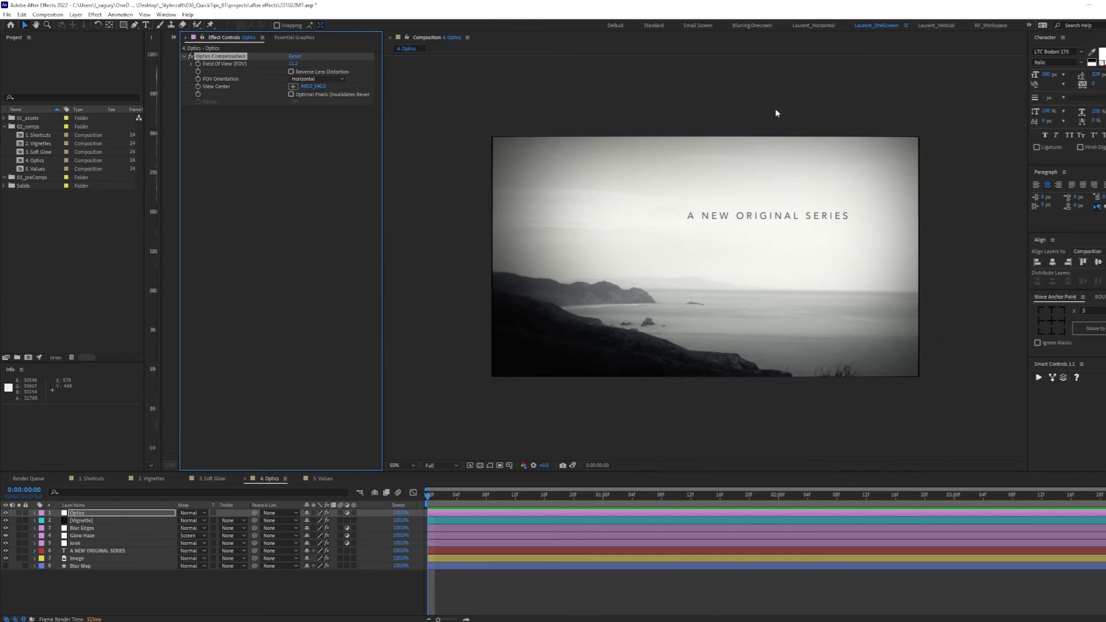
mouse_move(480, 471)
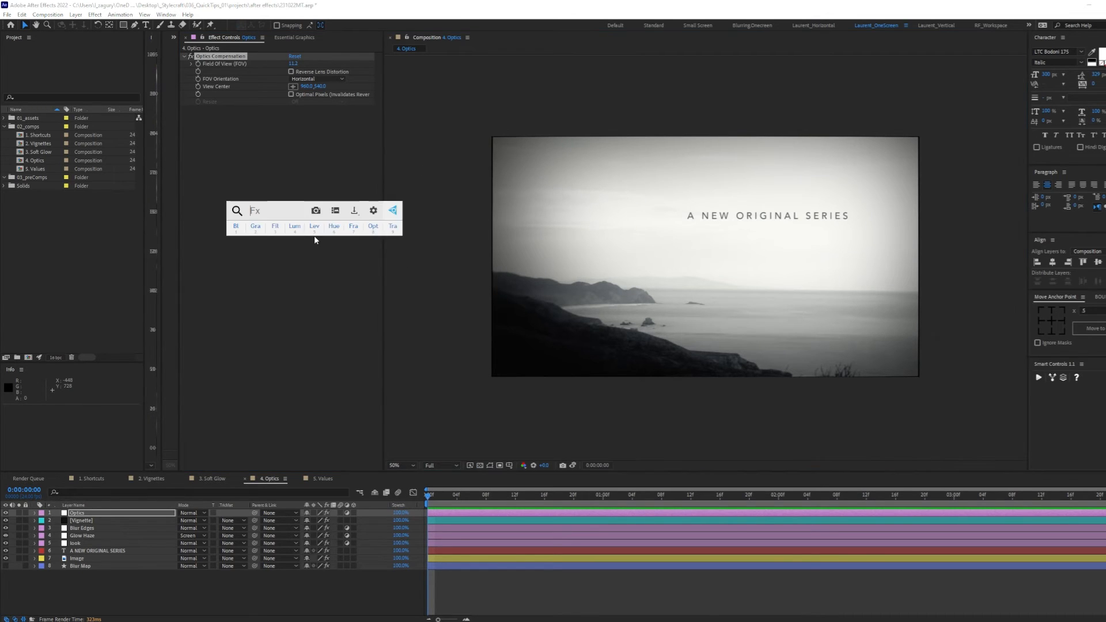
left_click(392, 226)
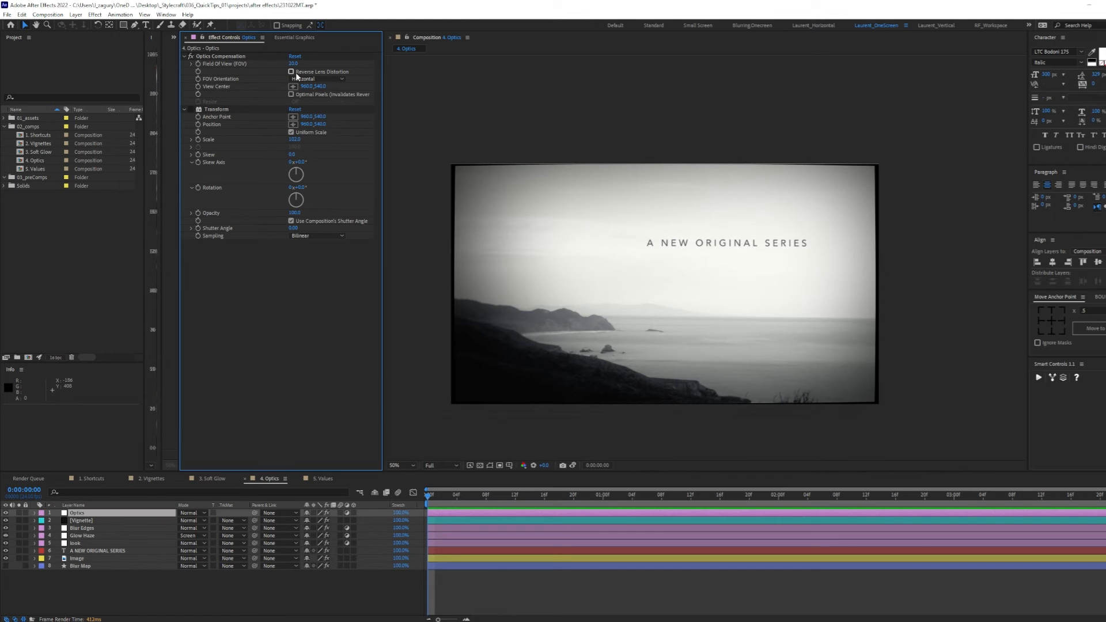
Switch the timeline to the 5. Values composition
left_click(323, 479)
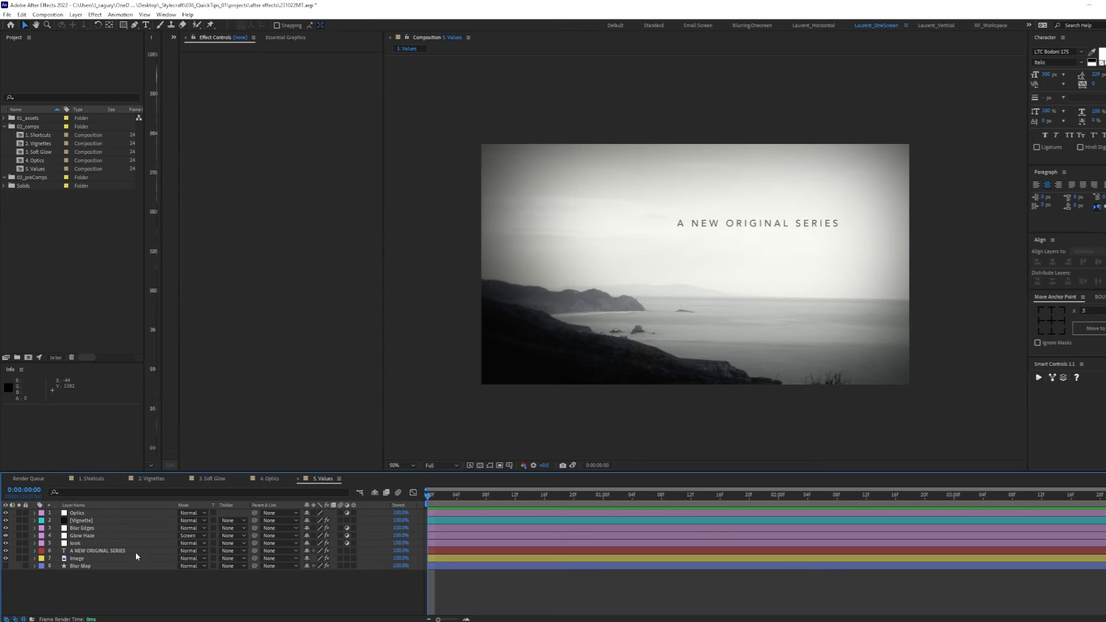
Raise Blur Edges' Camera Lens Blur radius to 12.5, then settle on 17.5
left_click(83, 528)
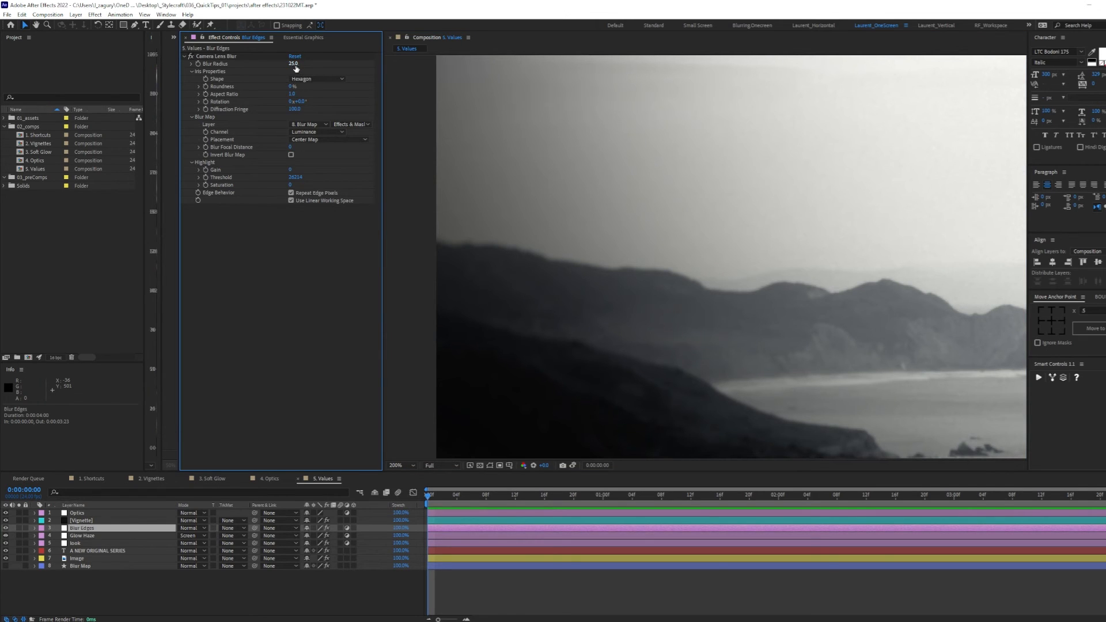
left_click(293, 63)
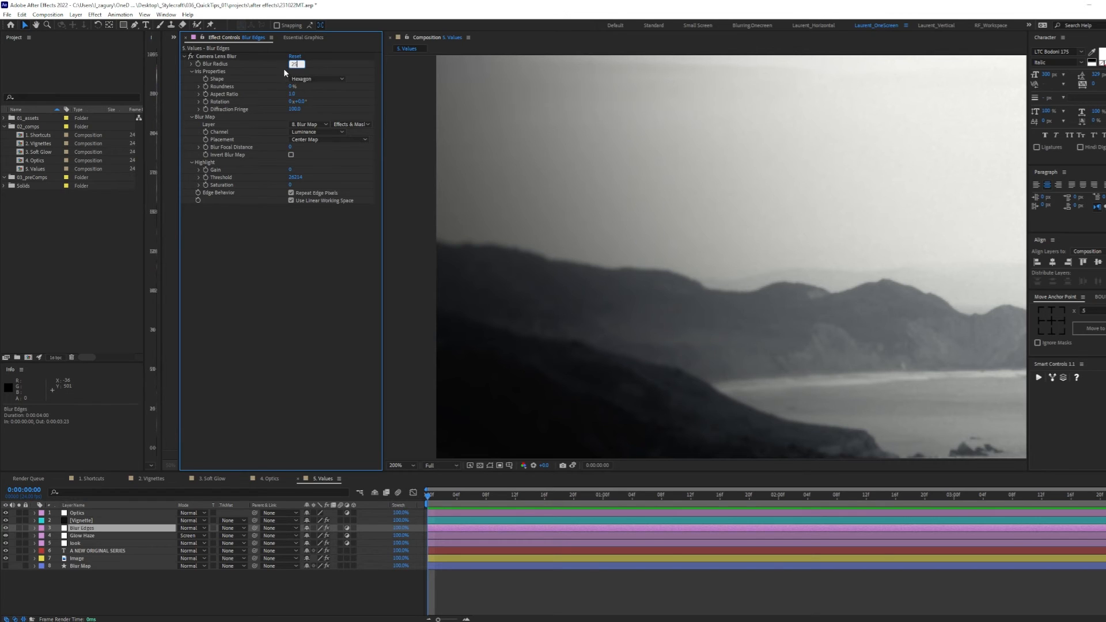
mouse_move(263, 76)
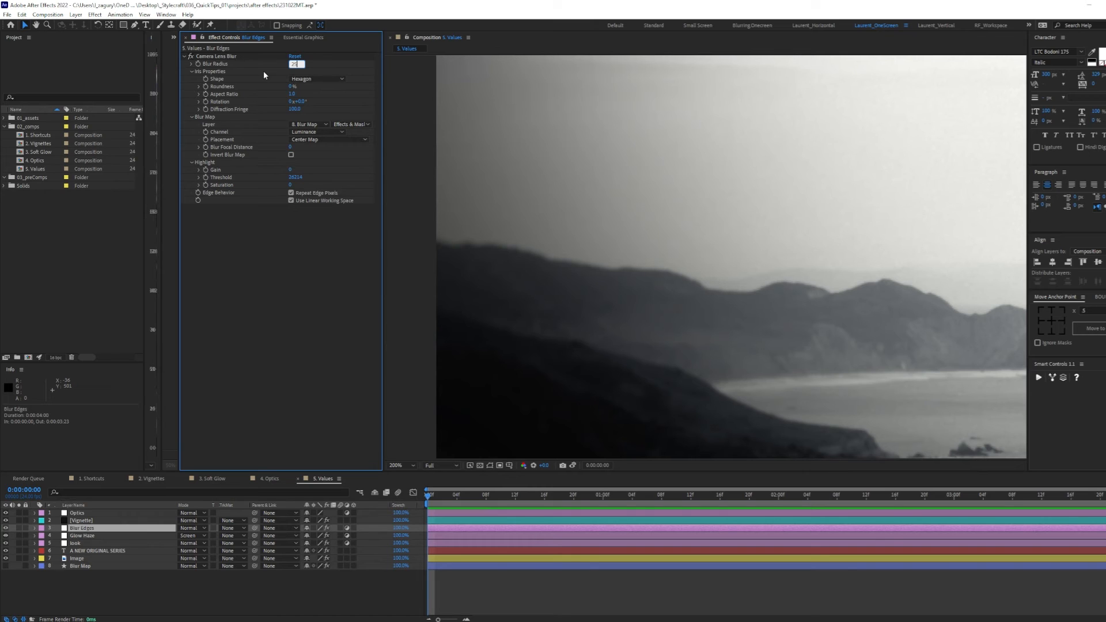
type("12.5")
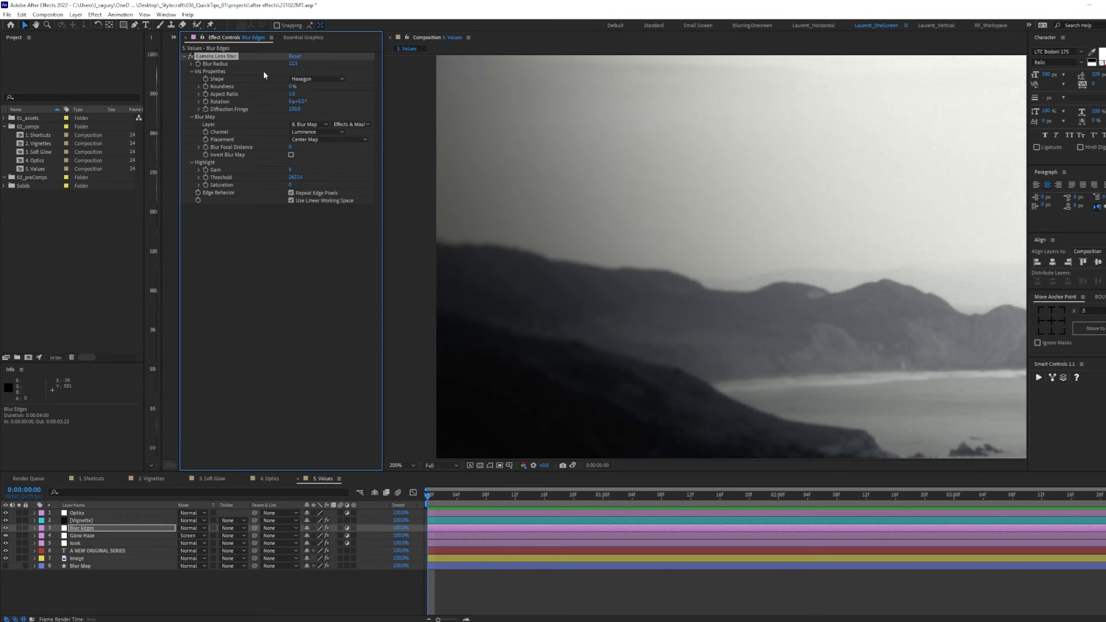
left_click(294, 64)
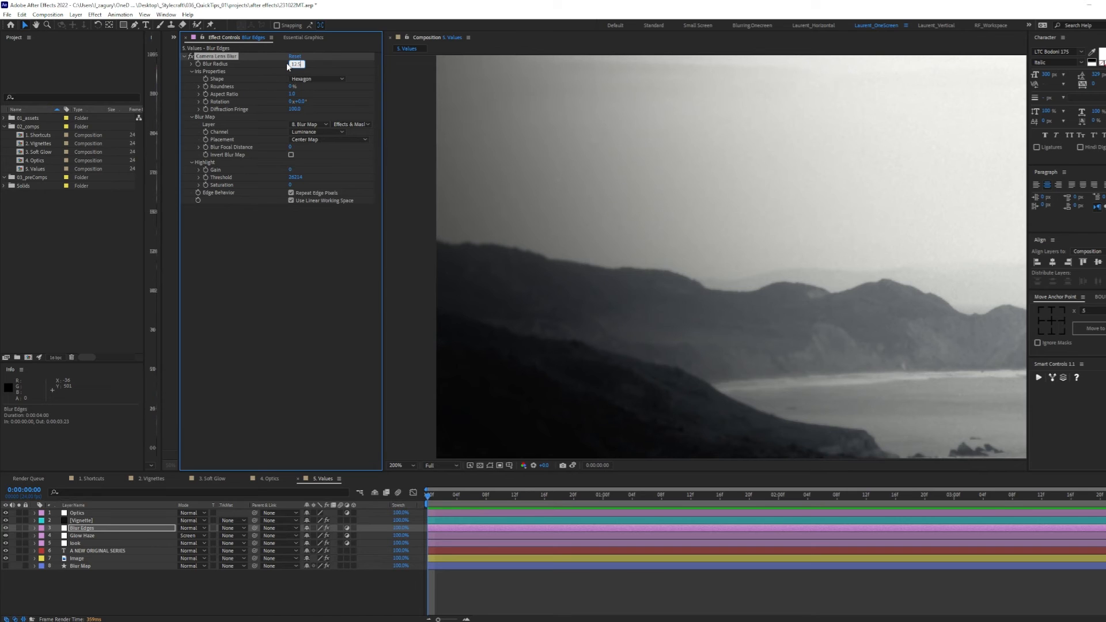
type("17.5")
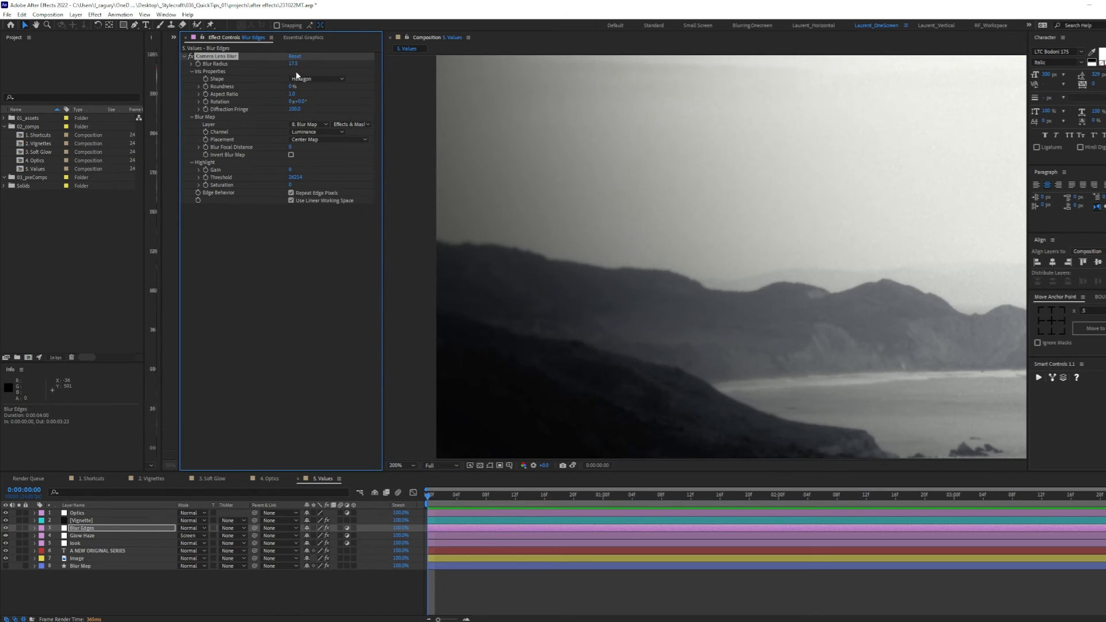
mouse_move(707, 210)
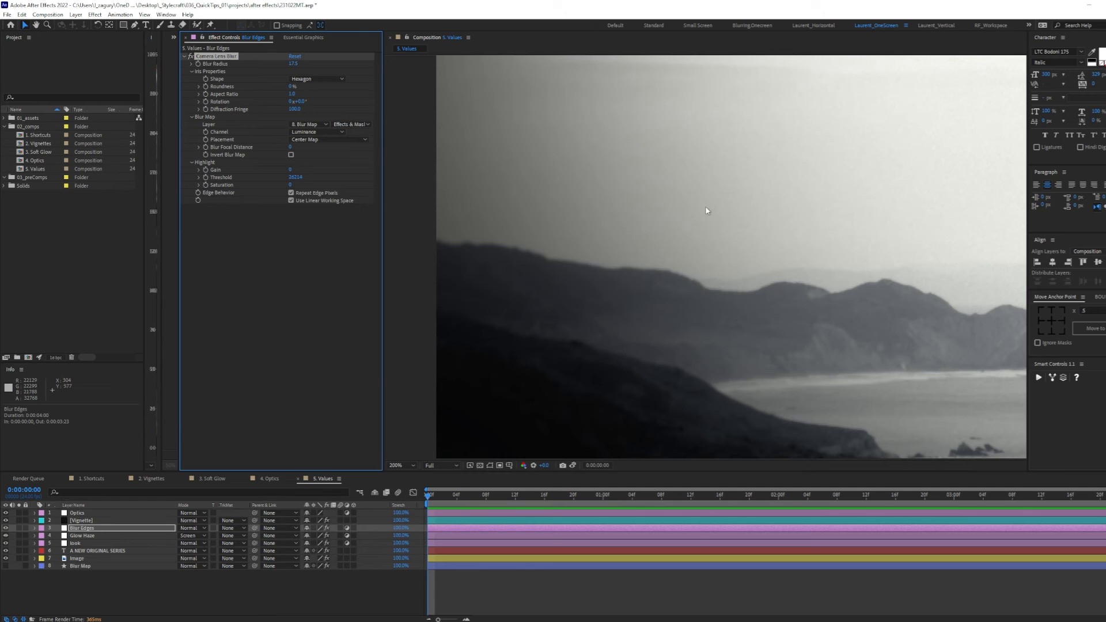
mouse_move(359, 400)
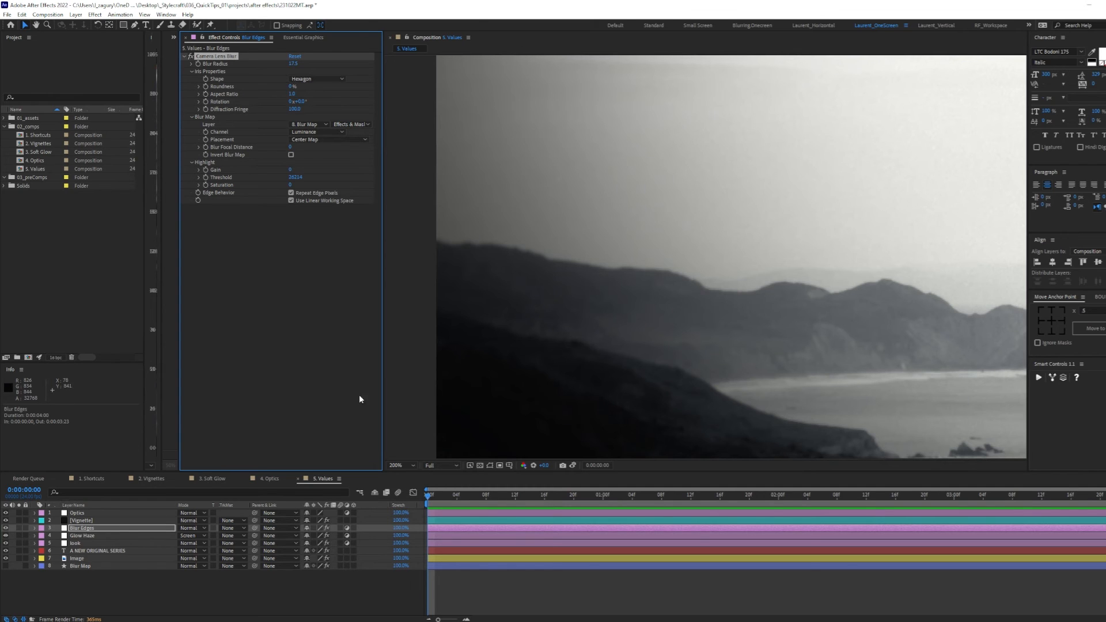
left_click(83, 536)
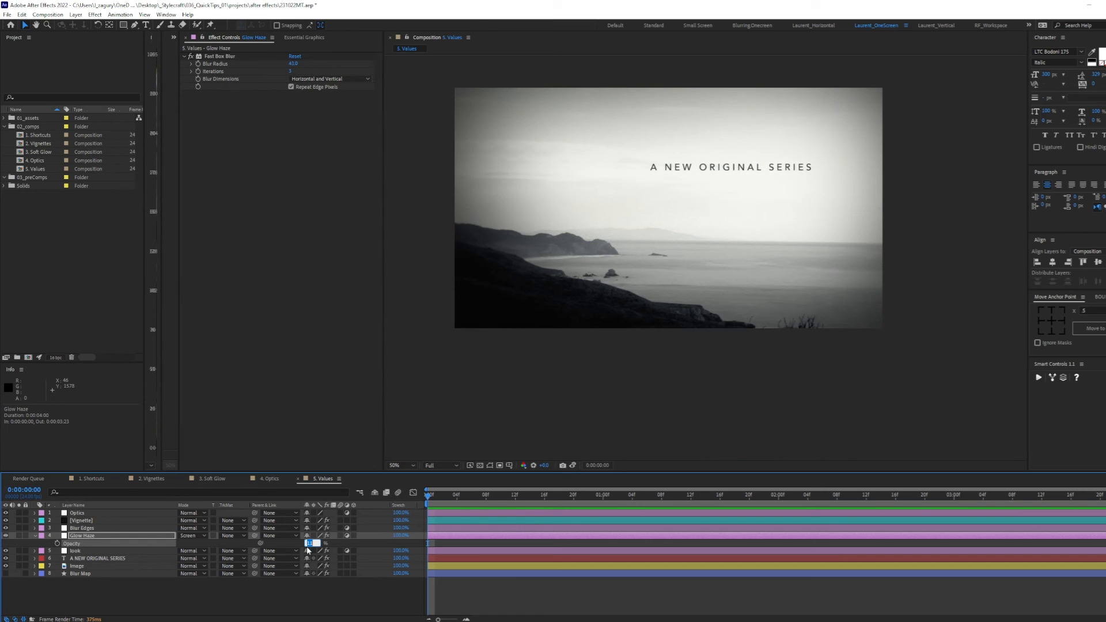
Set the Glow Haze layer's opacity to 55%
type("55")
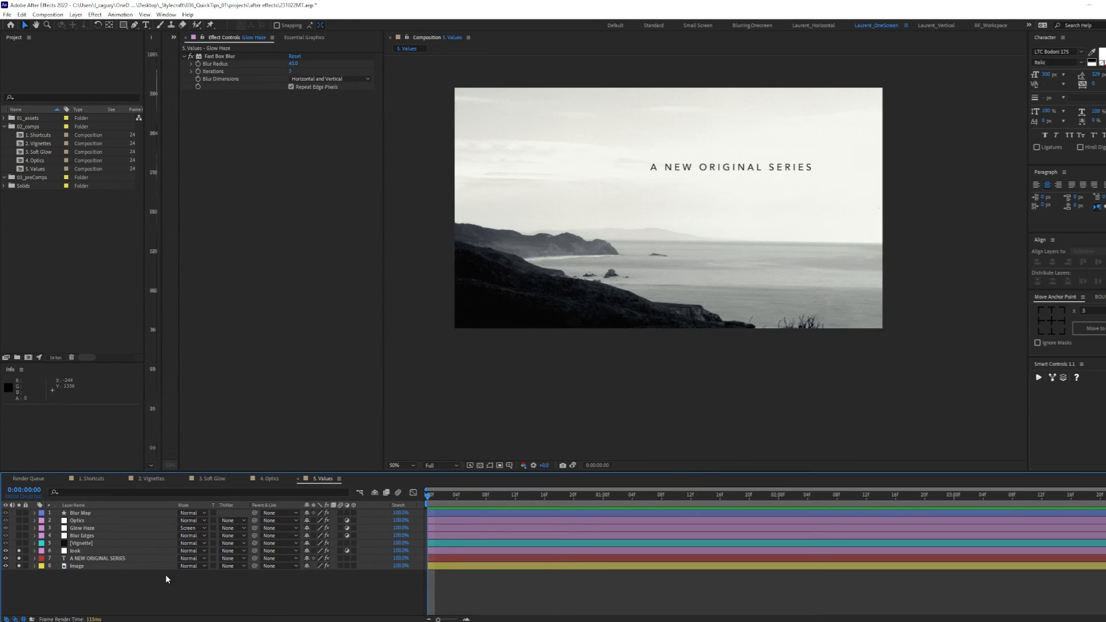
mouse_move(115, 558)
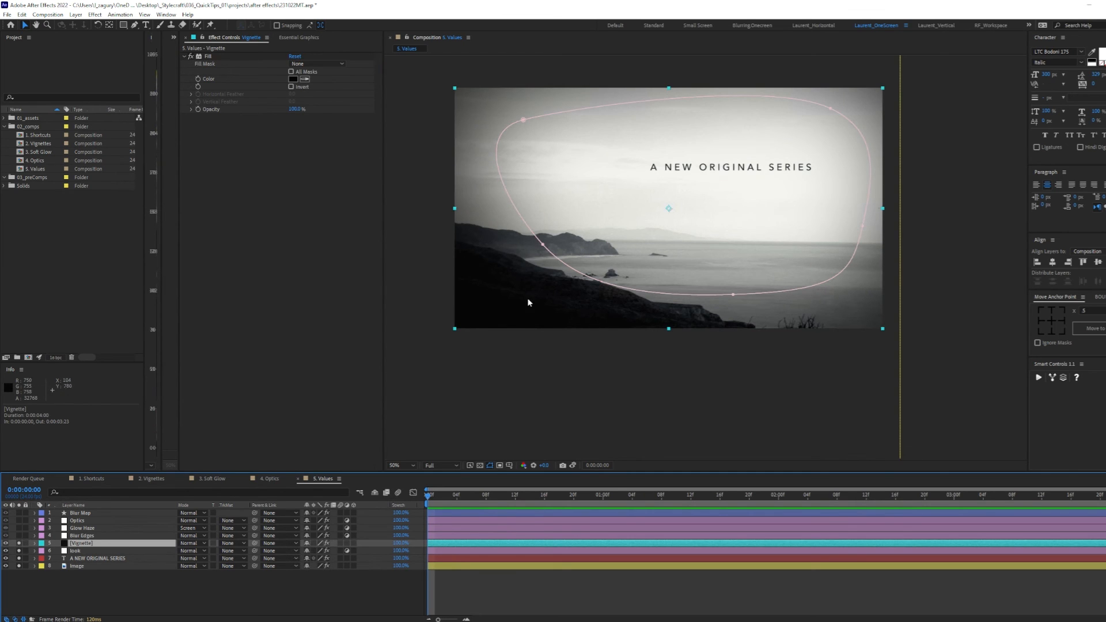
mouse_move(101, 540)
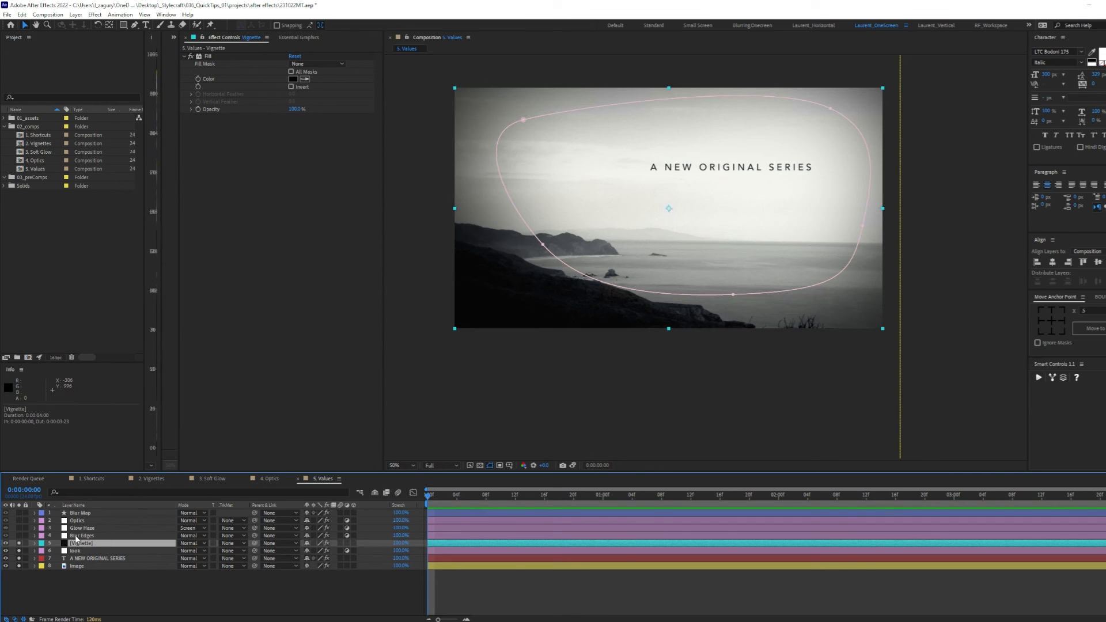
Review Blur Edges and Glow Haze settings and toggle Optics distortion for comparison
left_click(81, 536)
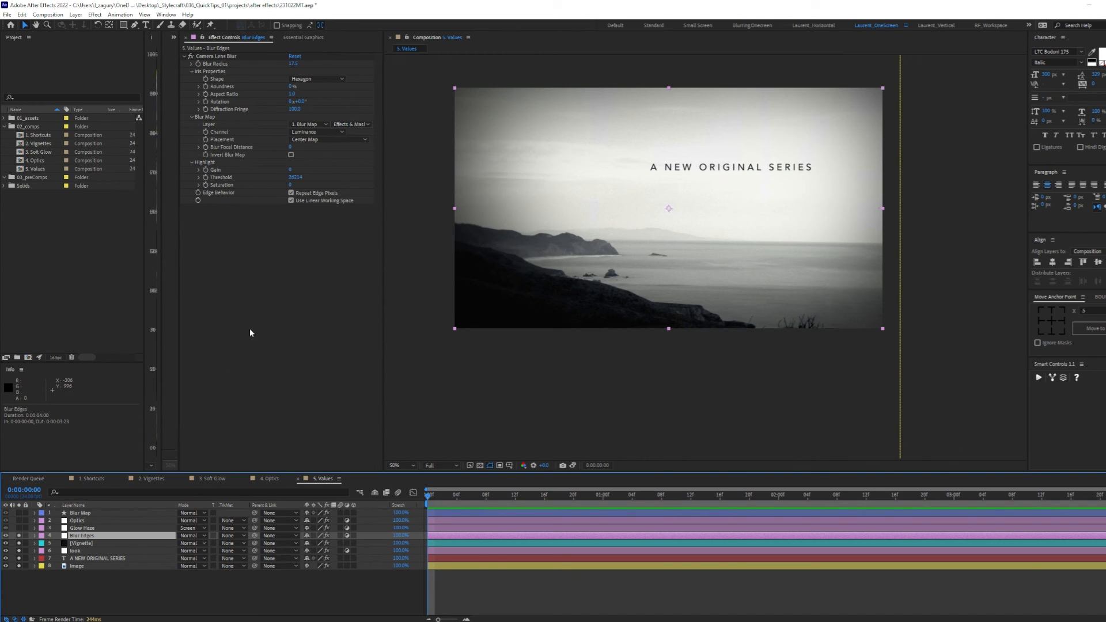
left_click(82, 527)
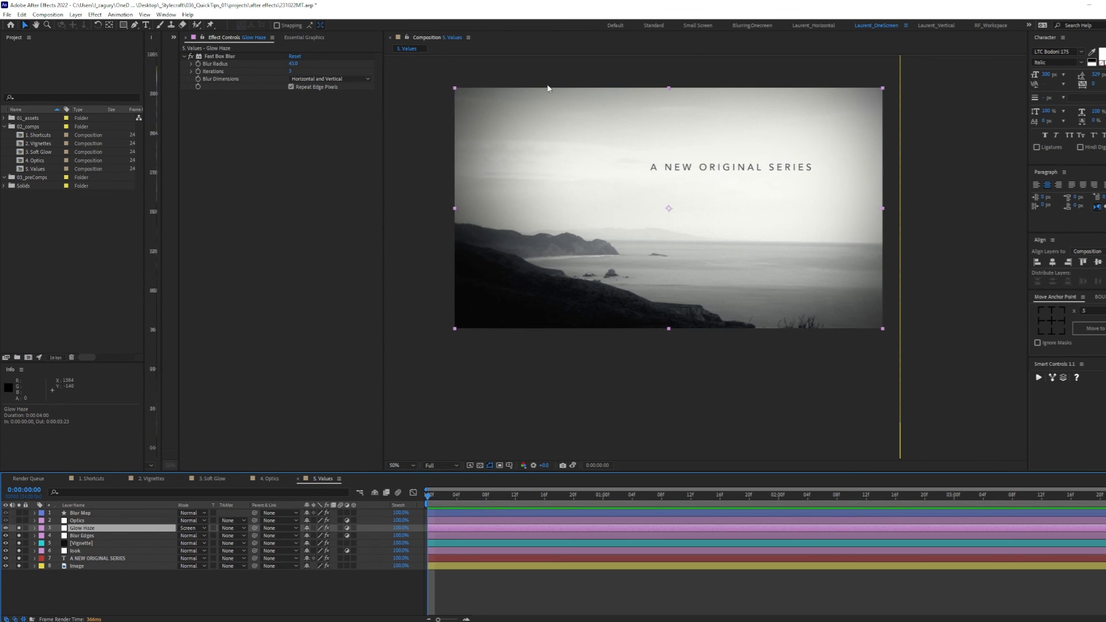
mouse_move(714, 370)
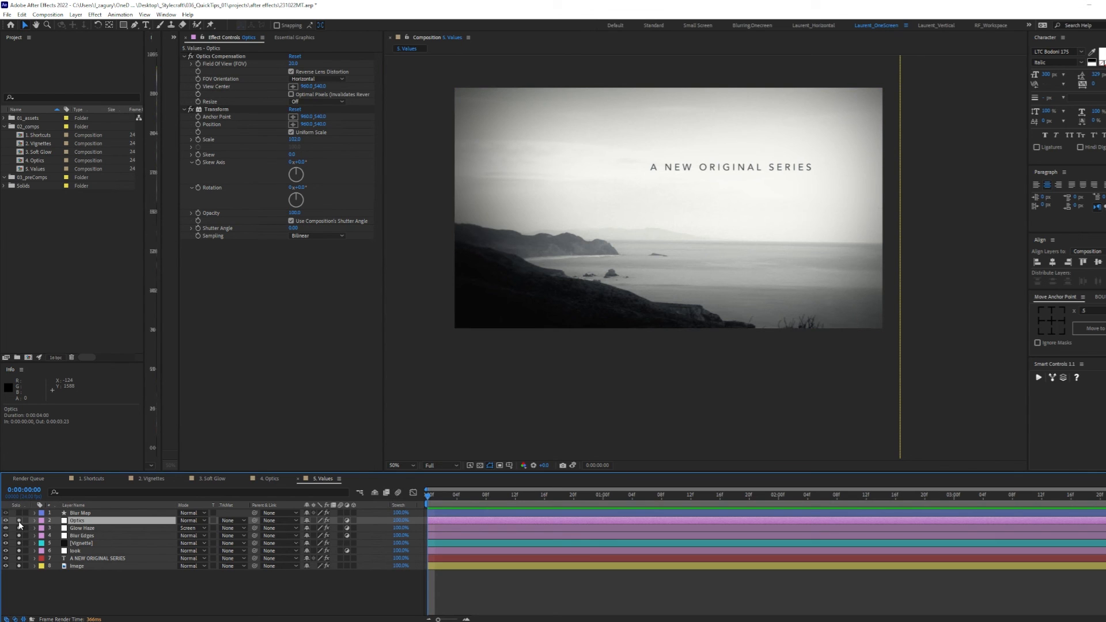
left_click(76, 520)
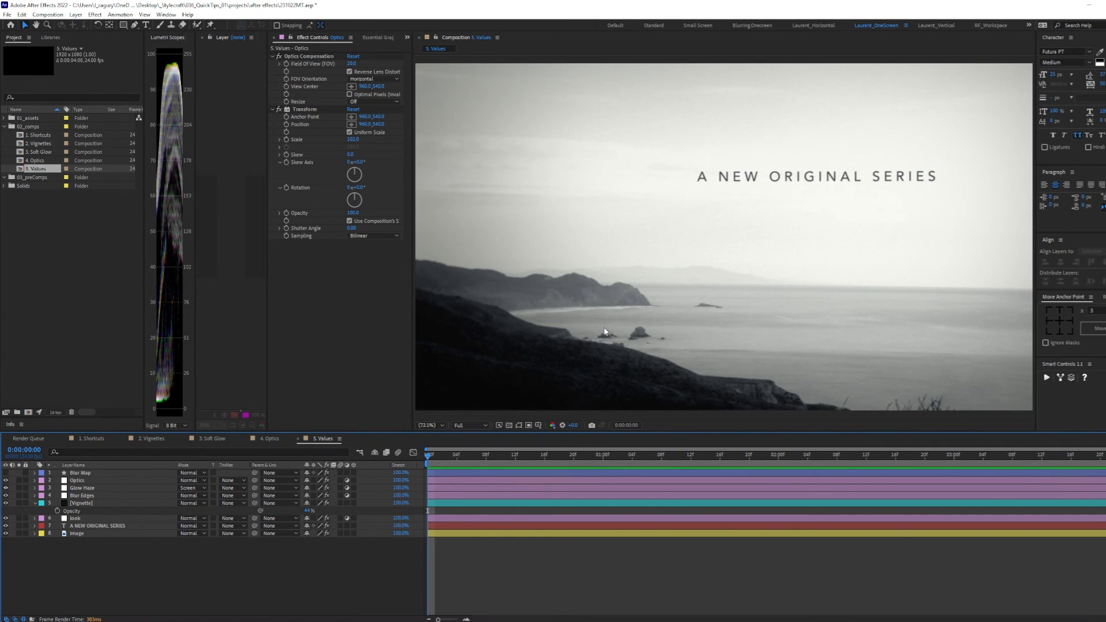
mouse_move(663, 466)
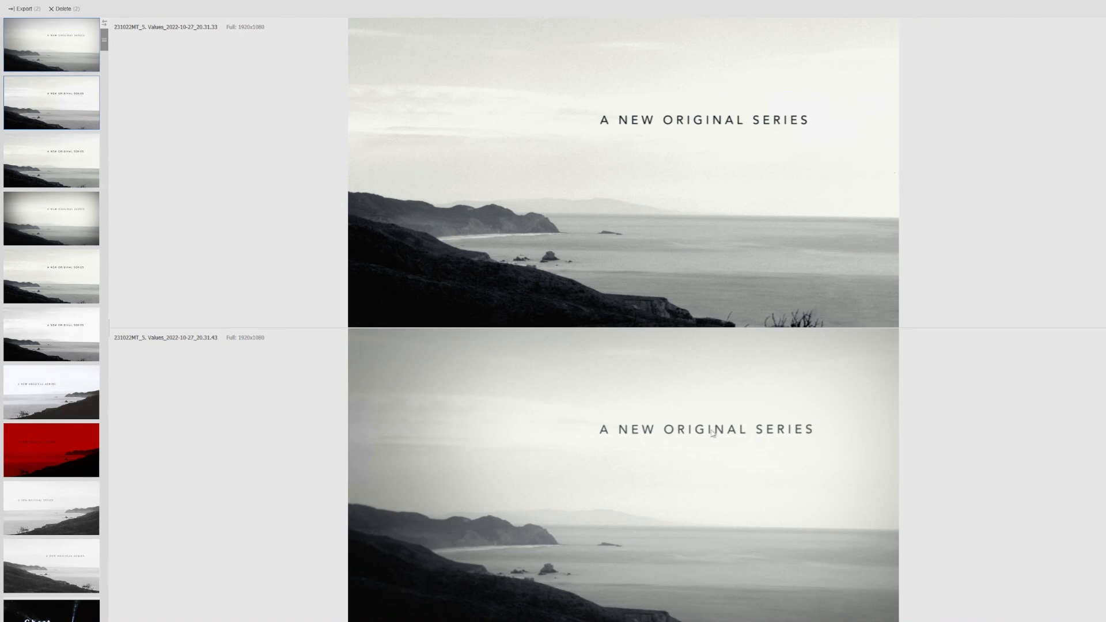
mouse_move(538, 507)
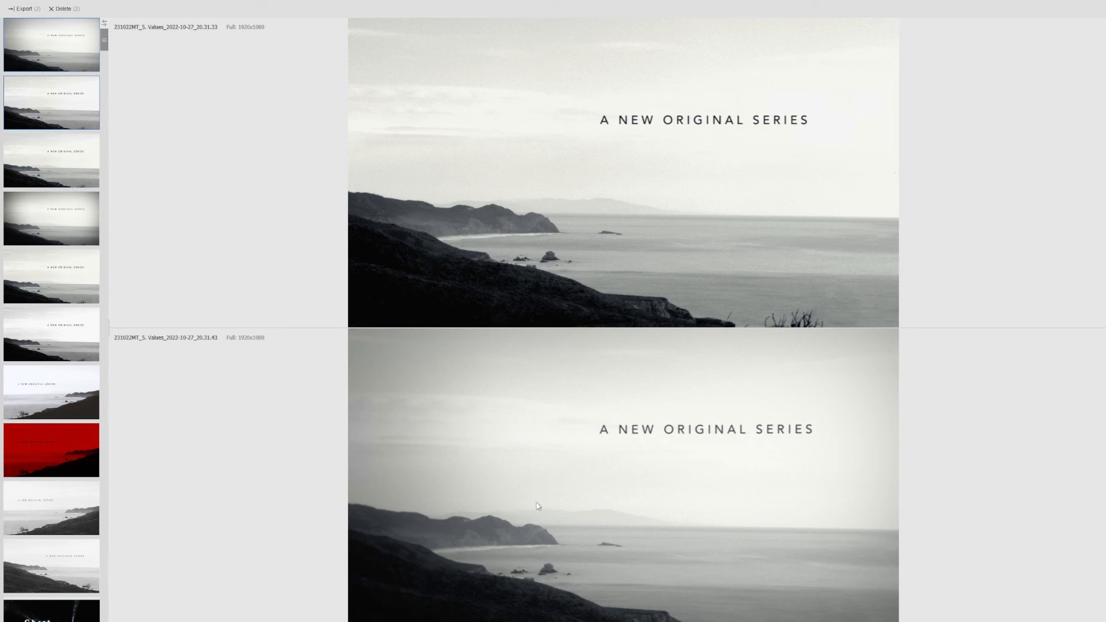